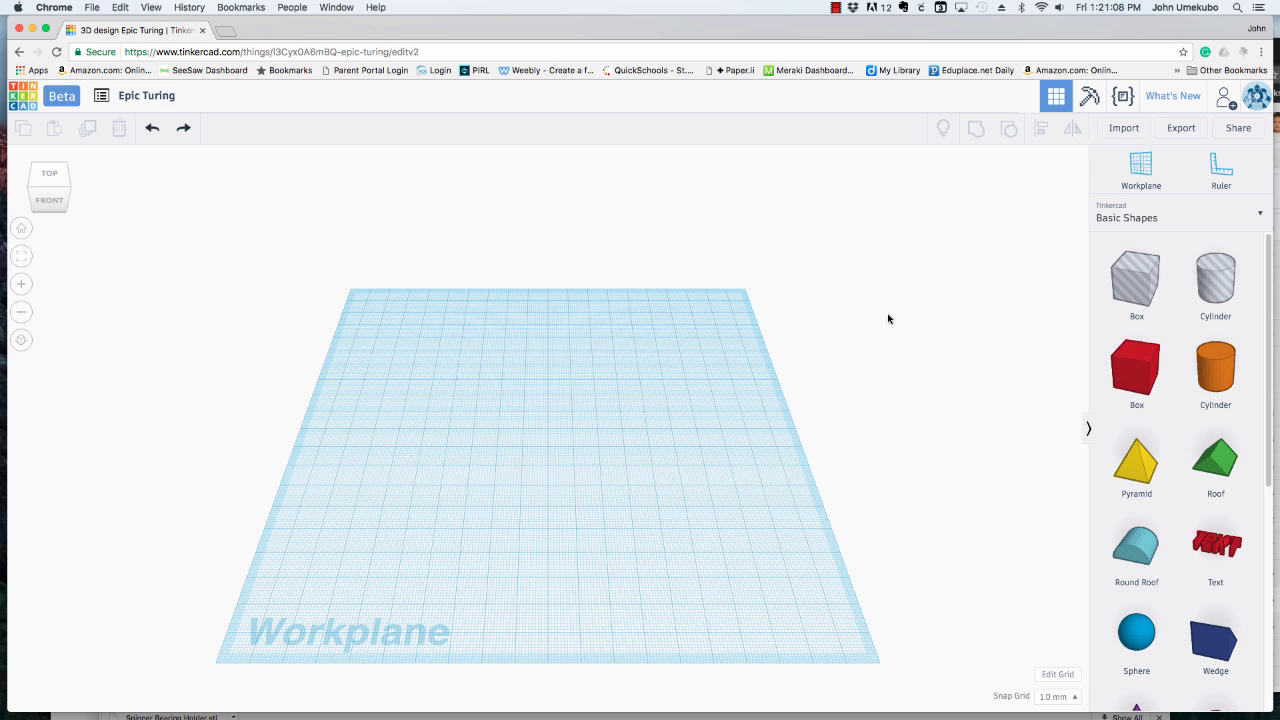
mouse_move(932, 360)
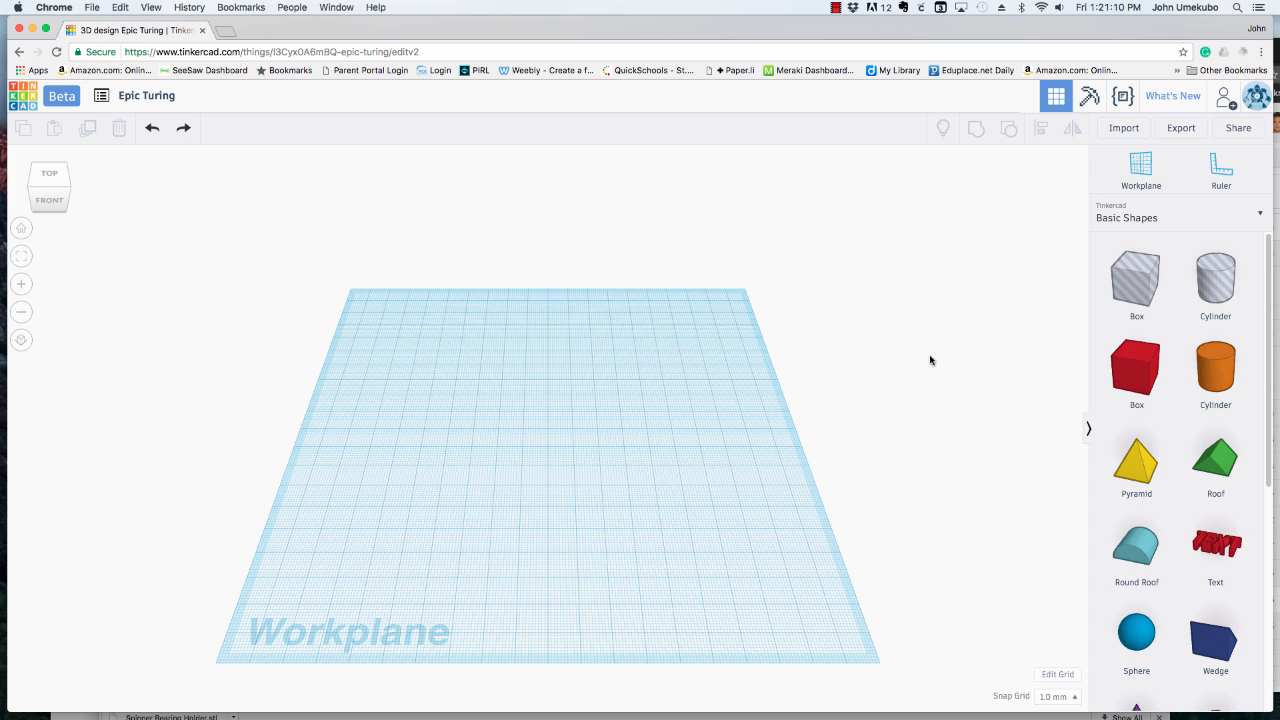
mouse_move(892, 368)
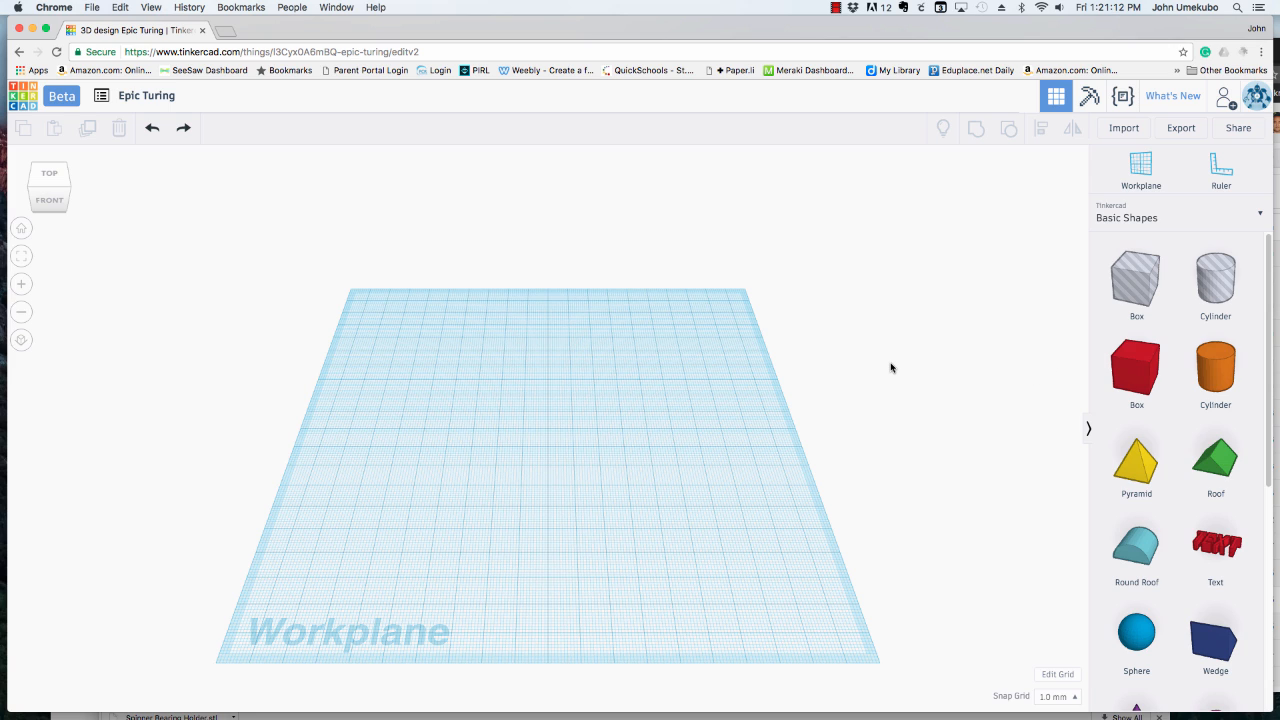
mouse_move(888, 368)
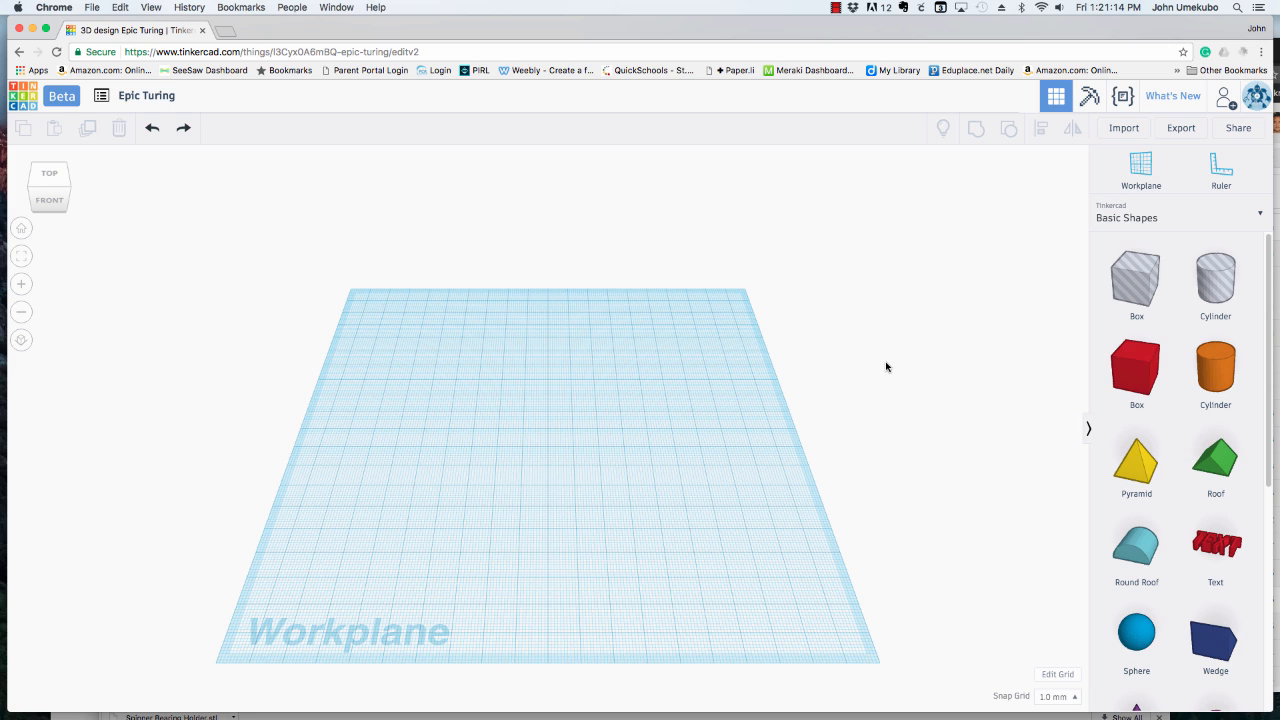
mouse_move(868, 368)
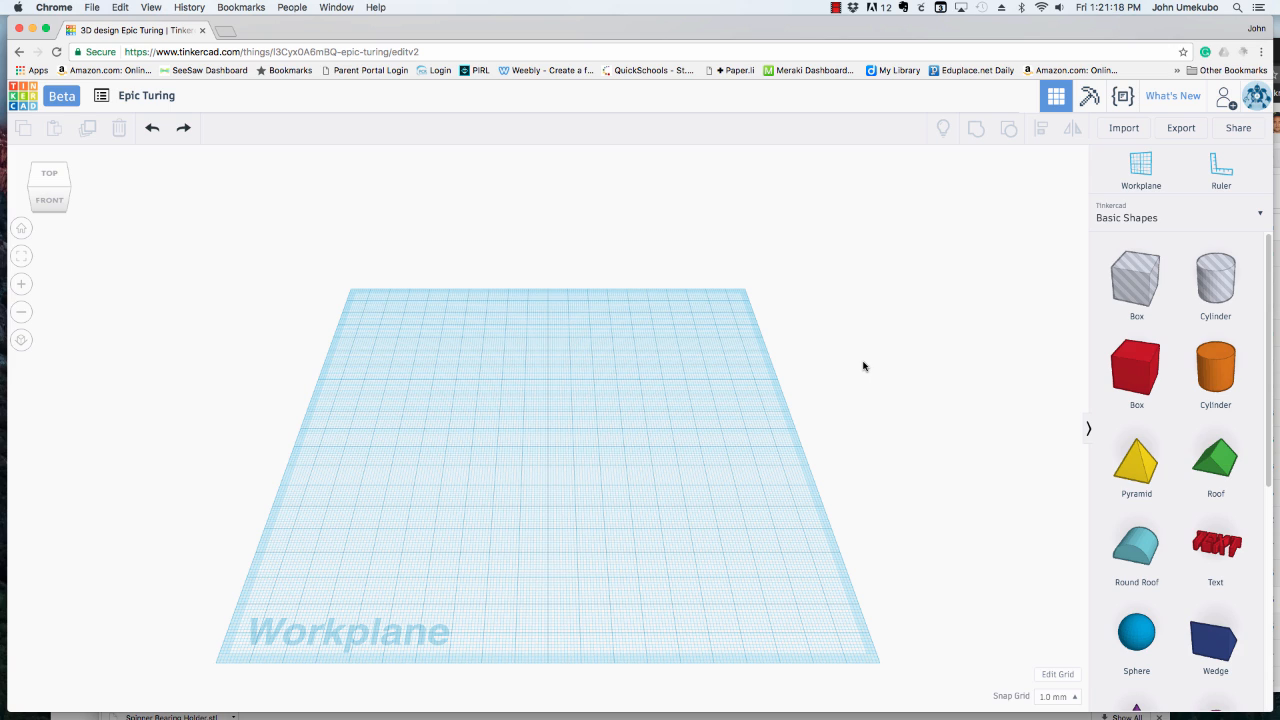
mouse_move(960, 344)
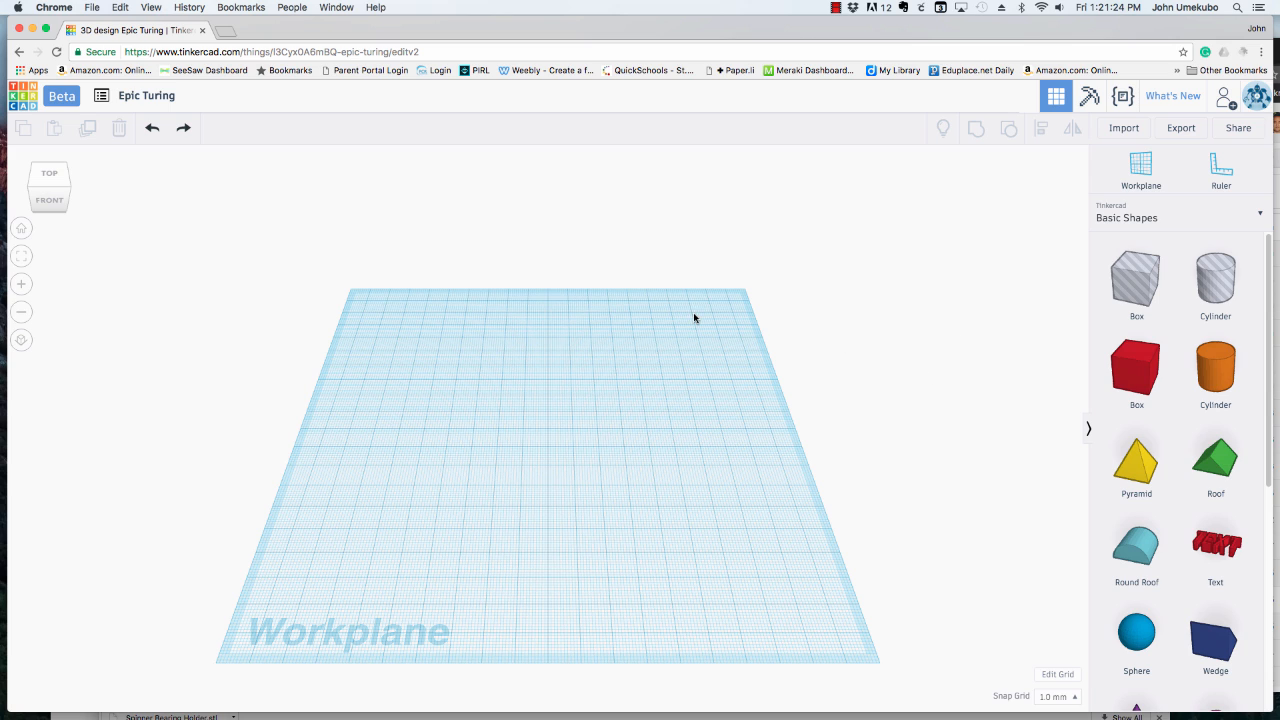
mouse_move(1132, 370)
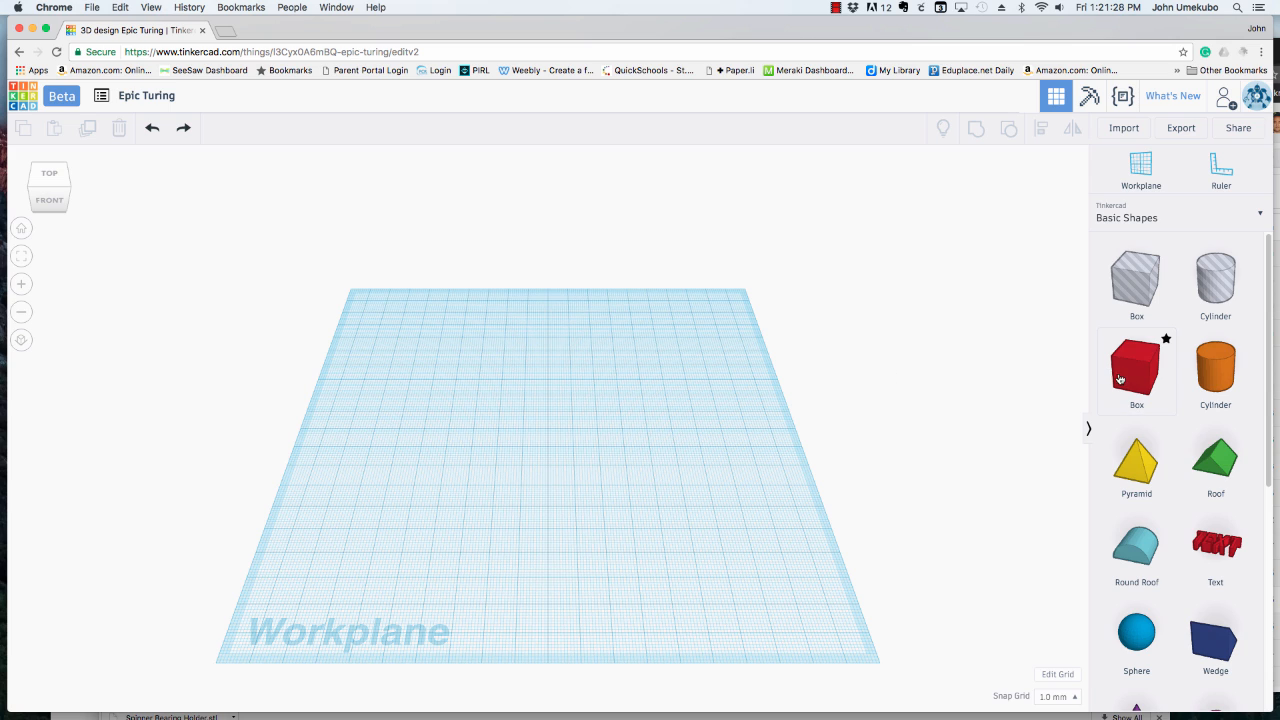
mouse_move(1134, 376)
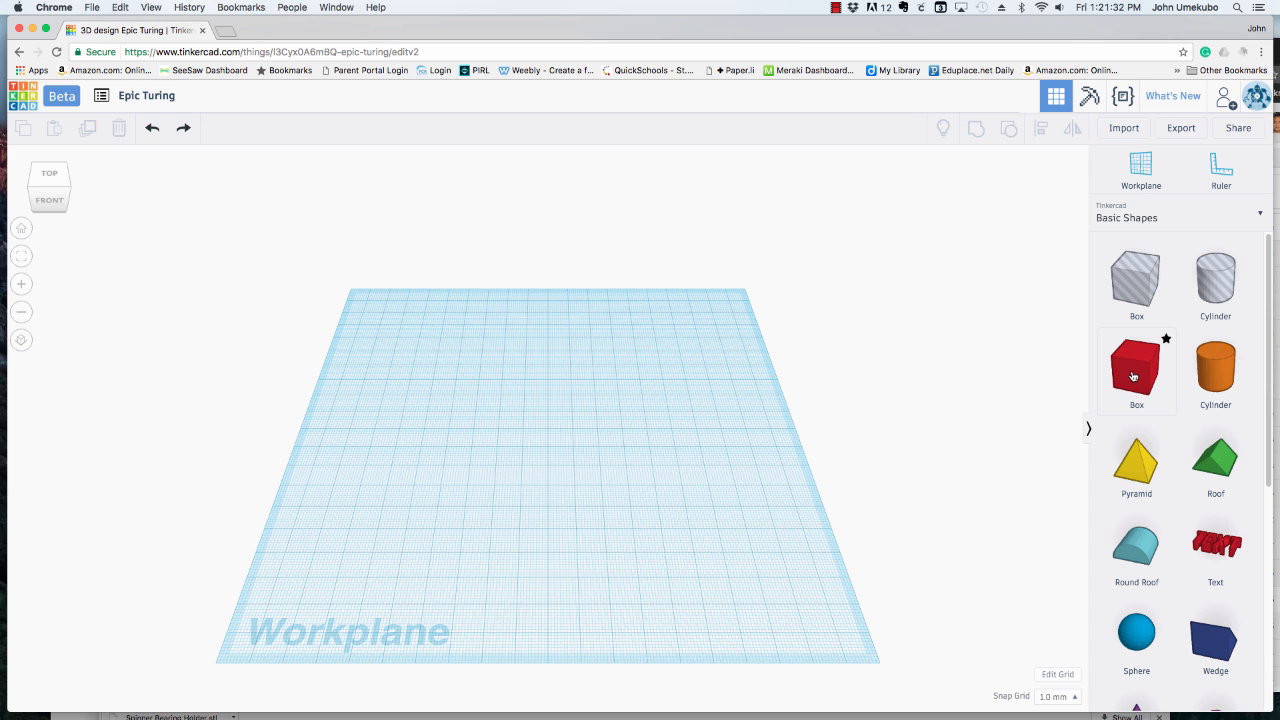
Drag a red Box from Basic Shapes and drop it near the centre of the workplane.
click(1136, 370)
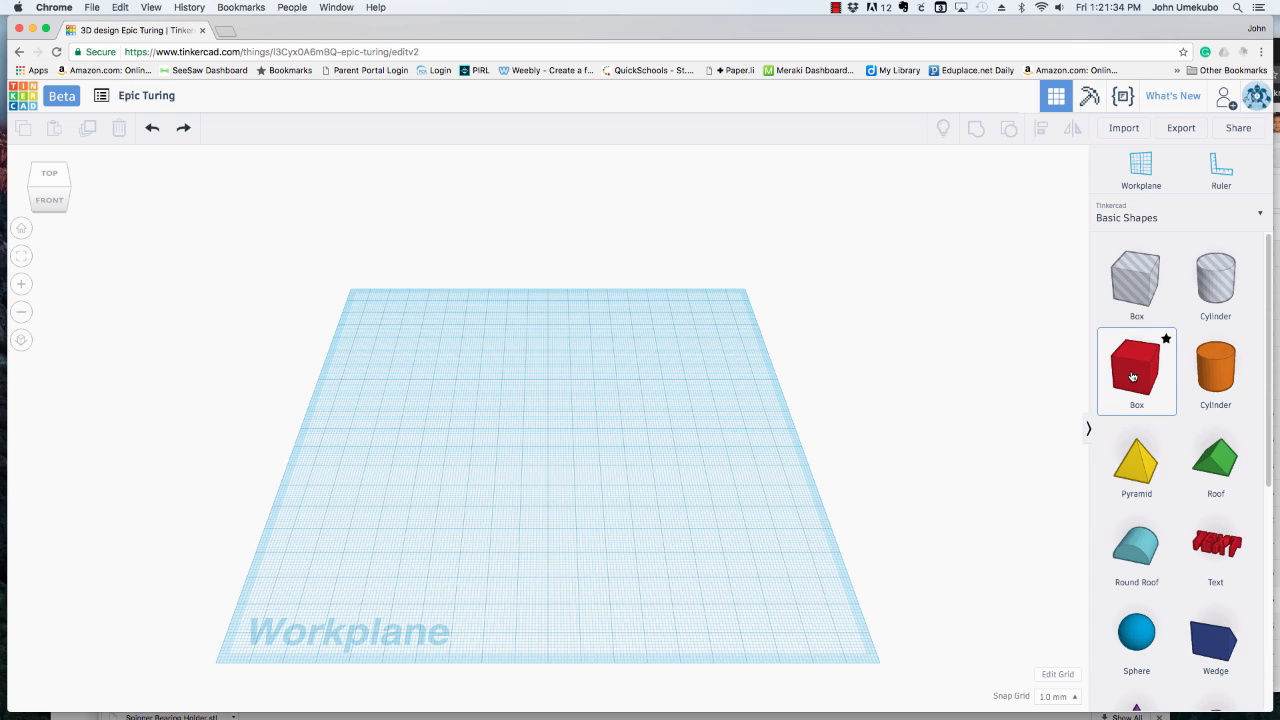
drag(1136, 370, 784, 304)
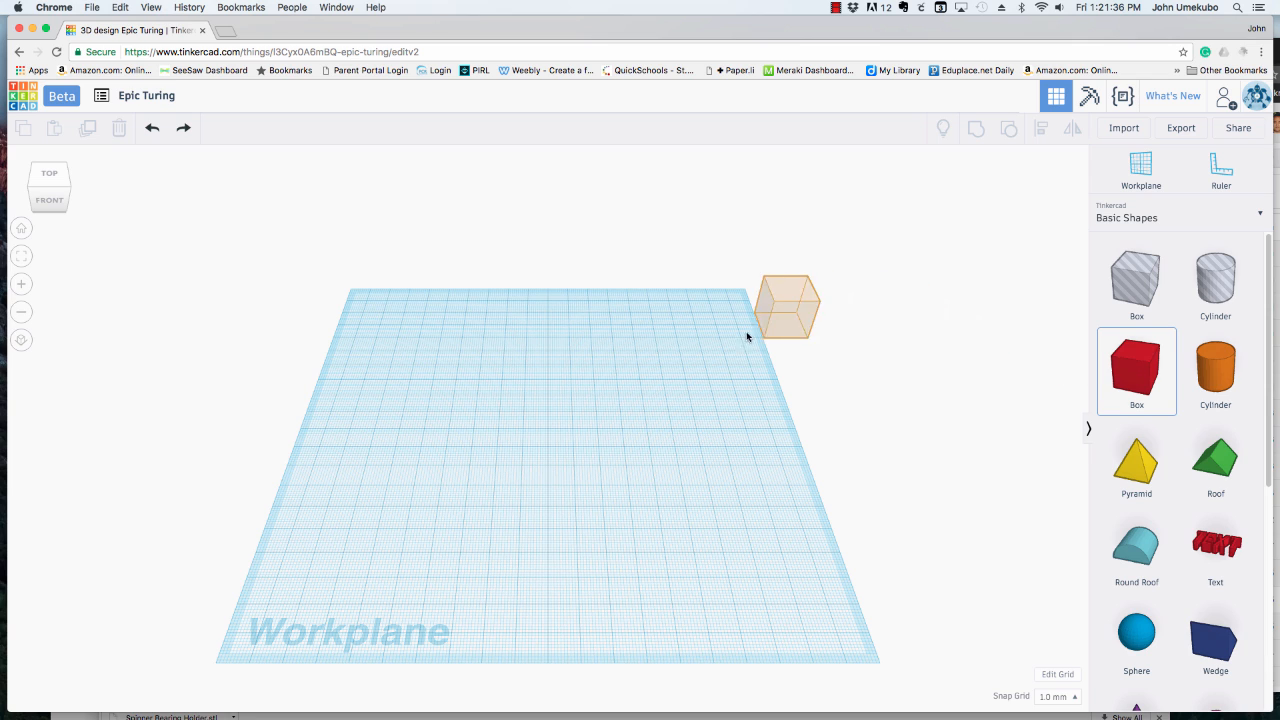
drag(788, 308, 684, 390)
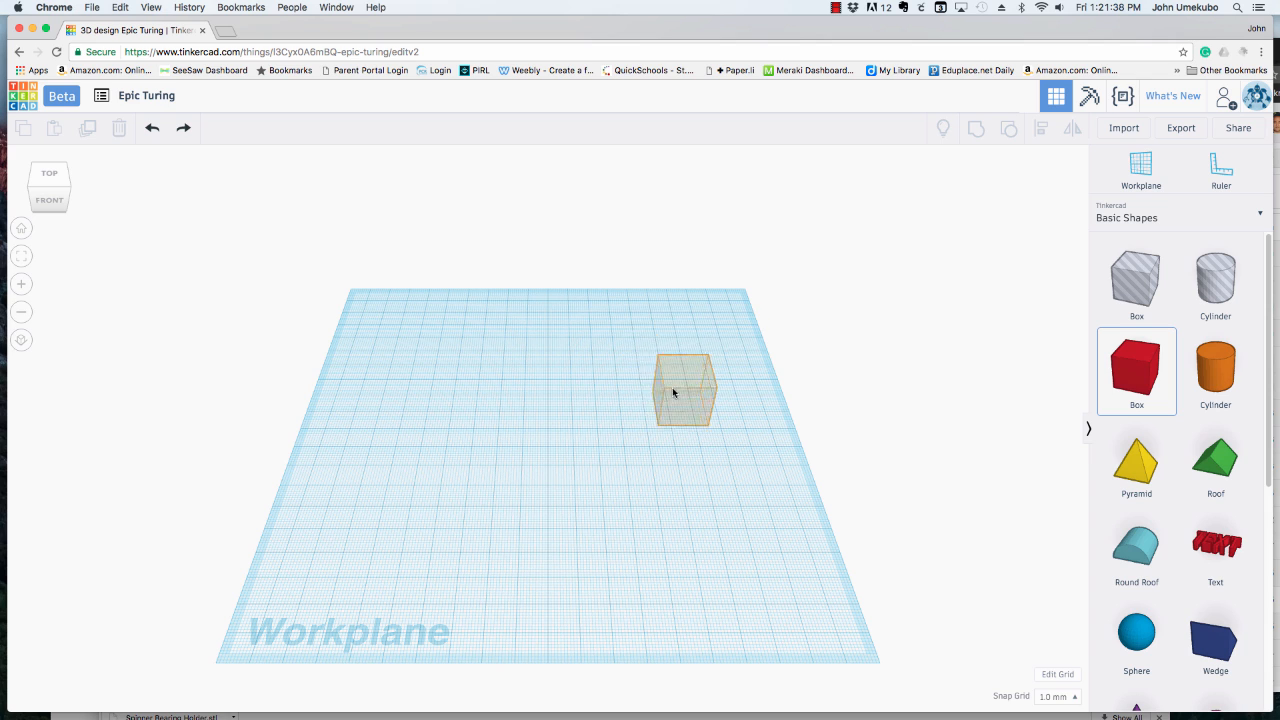
drag(684, 390, 644, 408)
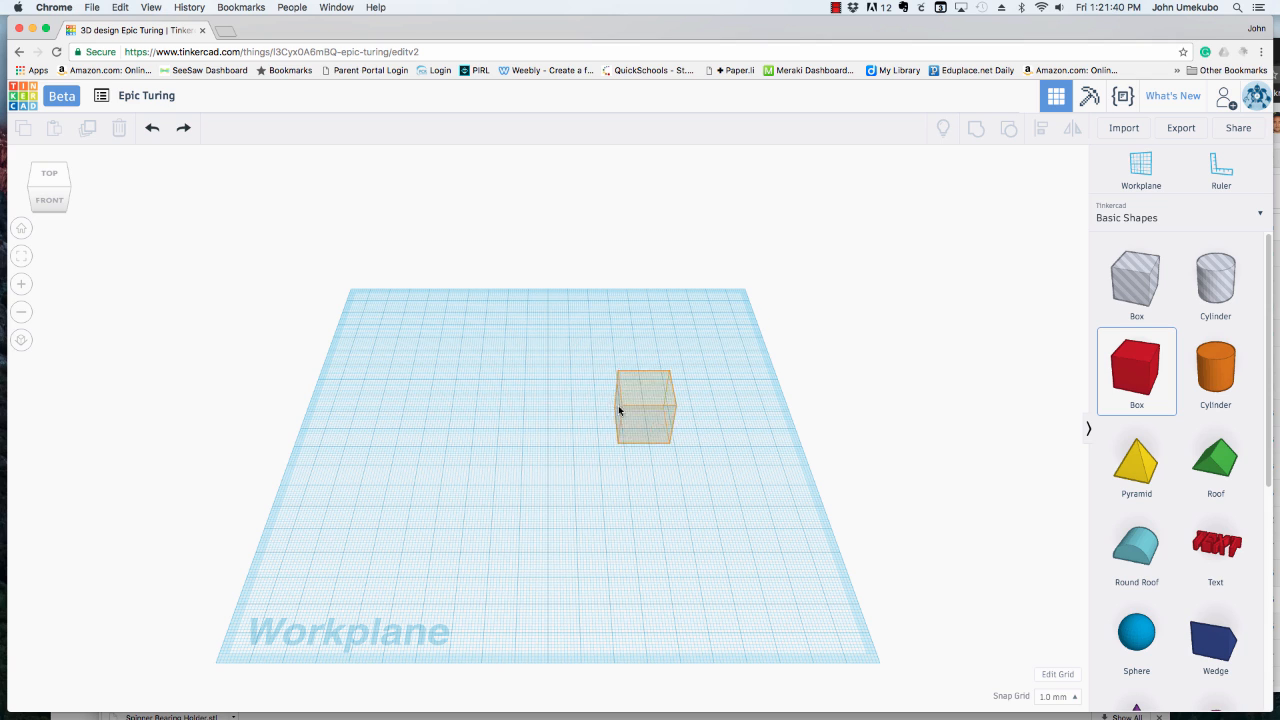
drag(644, 404, 576, 390)
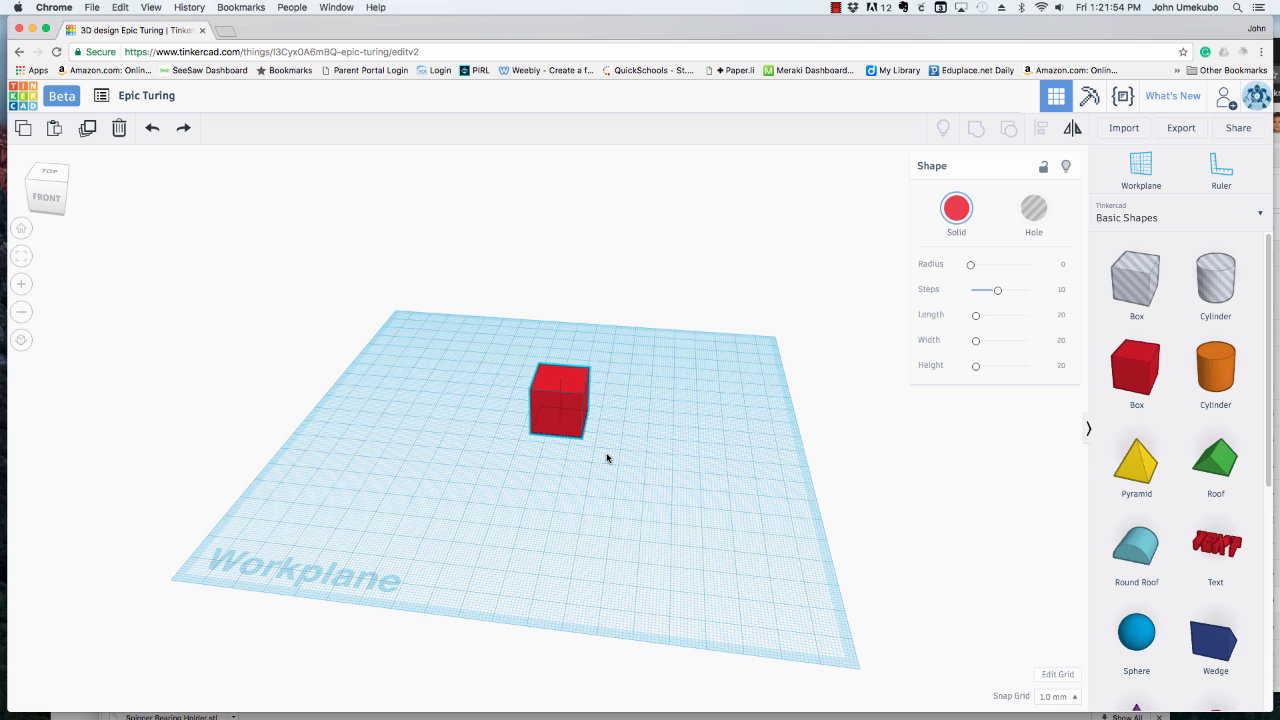
Select the red box and inspect it from the Front and Bottom views, then return Home.
click(556, 400)
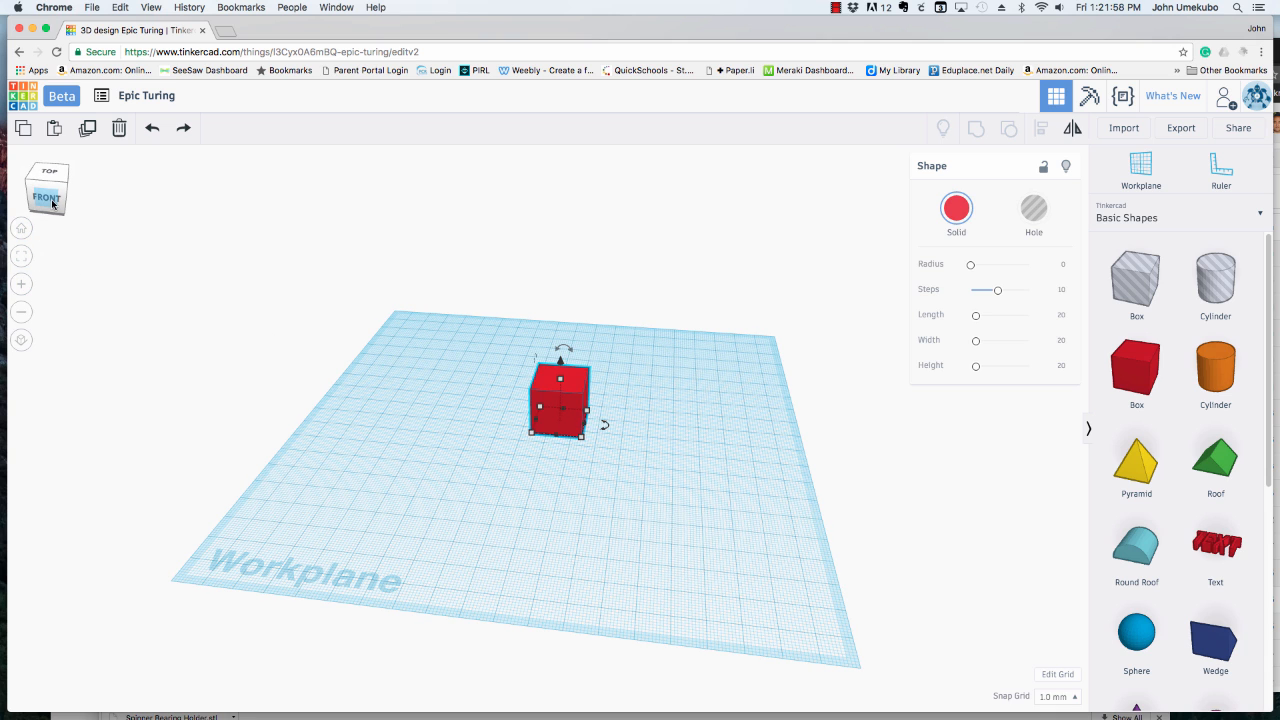
click(48, 196)
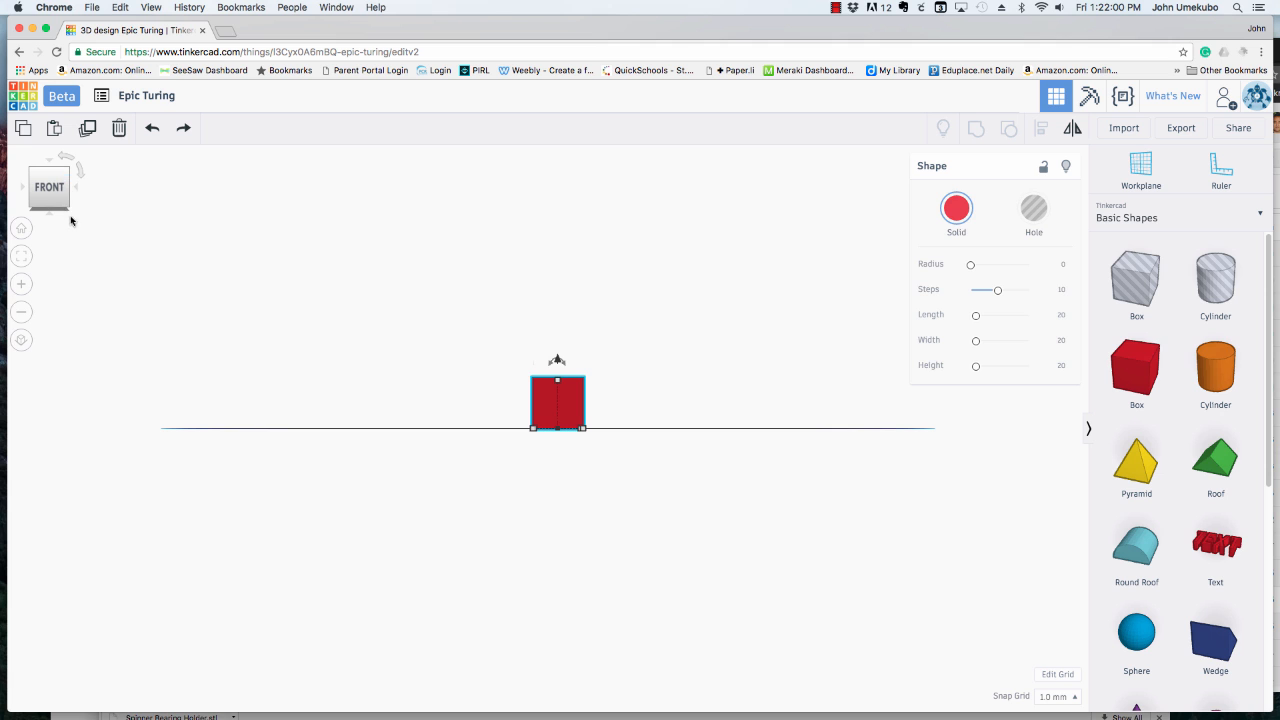
click(48, 186)
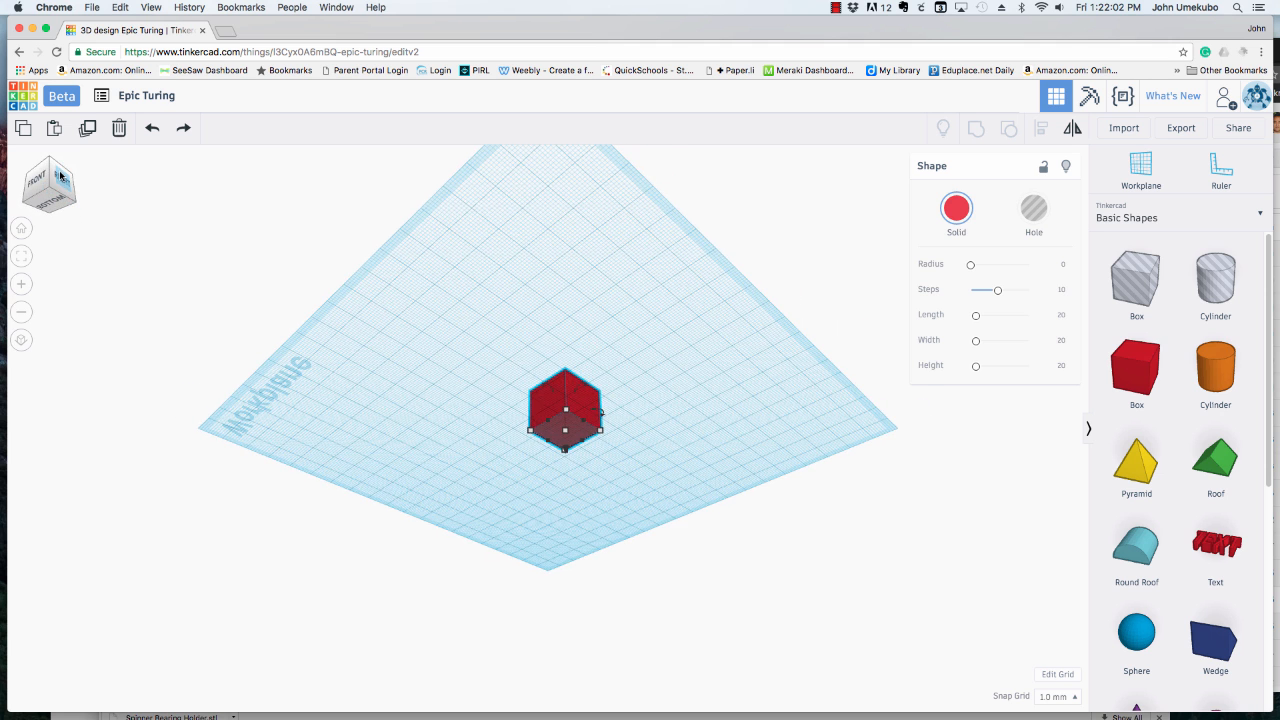
click(62, 178)
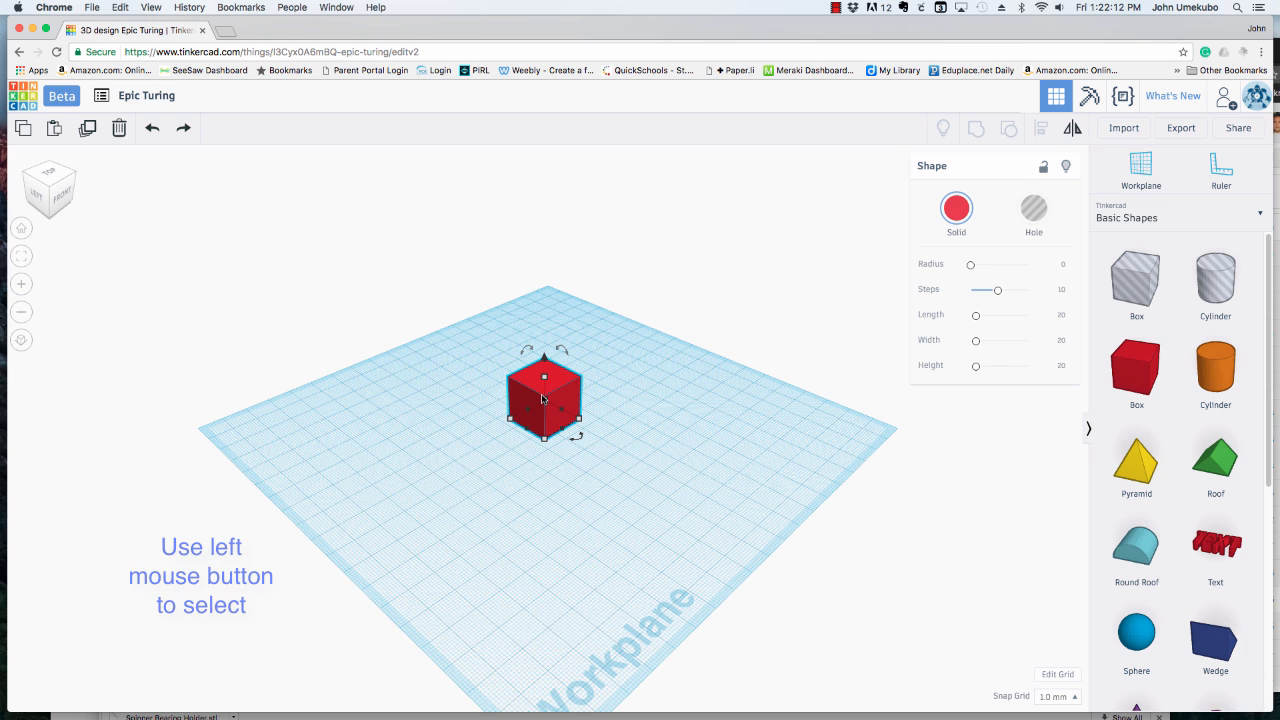
Drag the red box to a new spot near the middle of the workplane.
drag(544, 396, 500, 396)
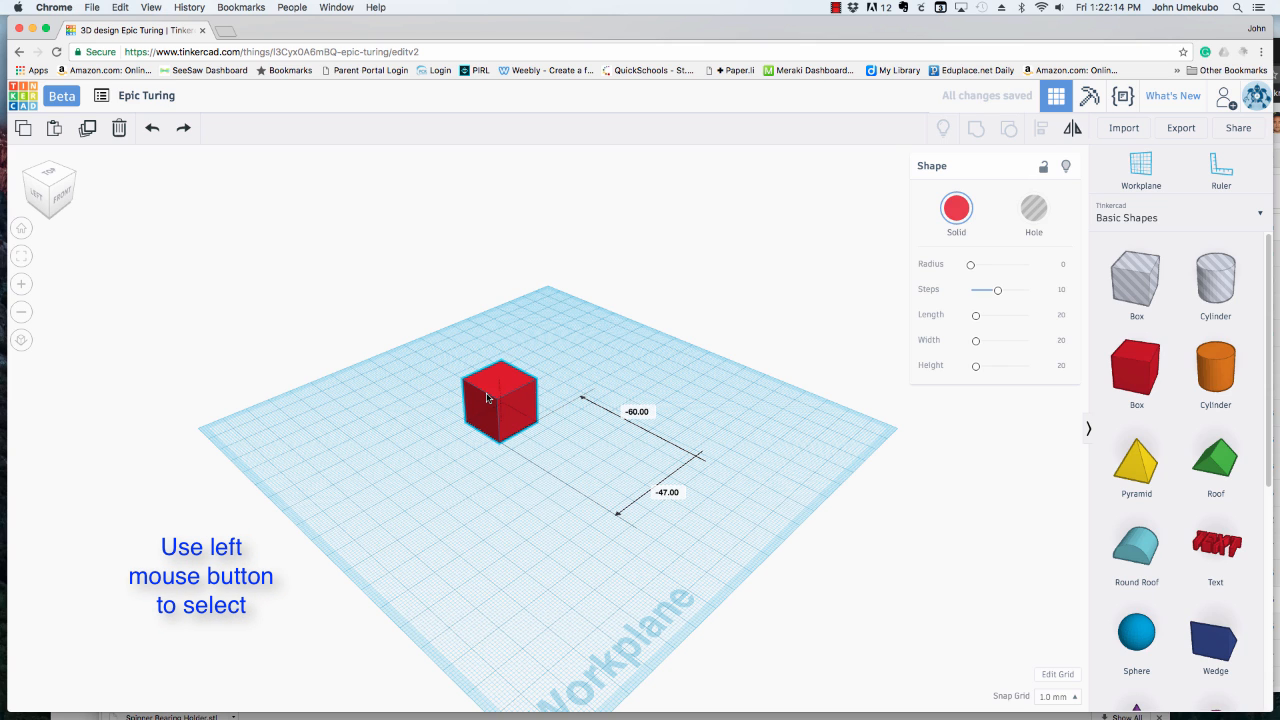
drag(500, 400, 590, 414)
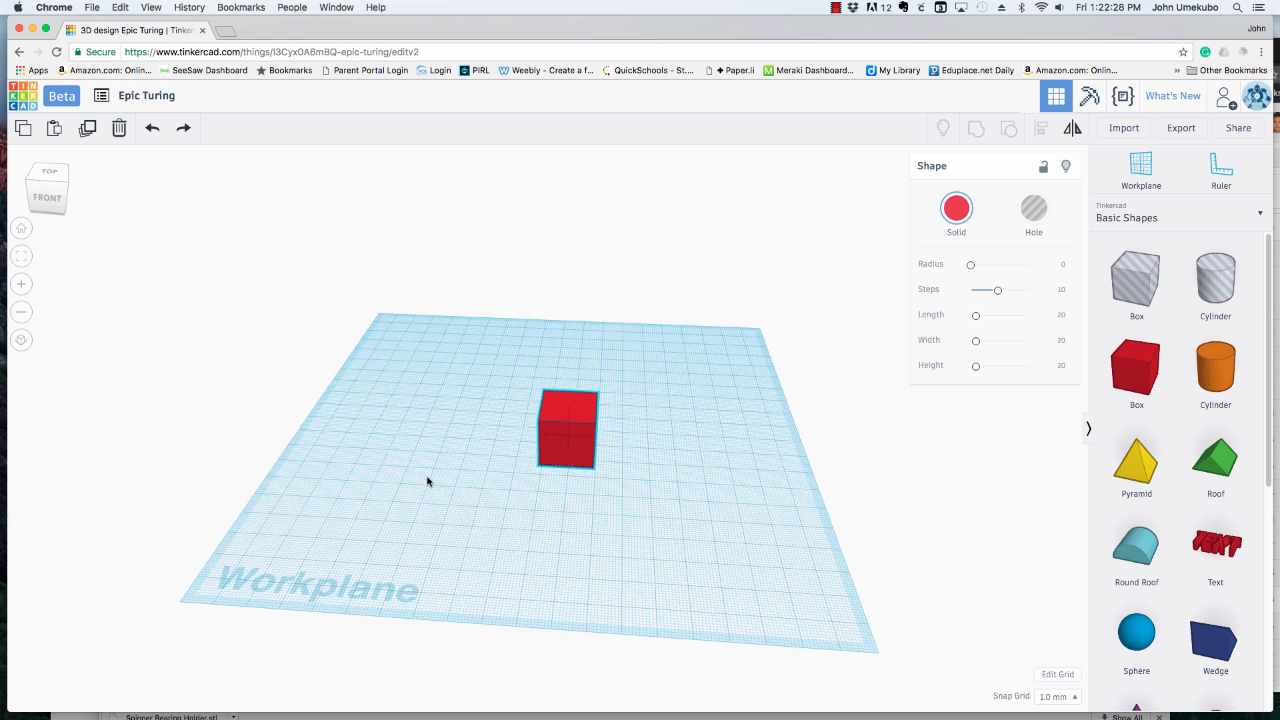
drag(428, 480, 538, 480)
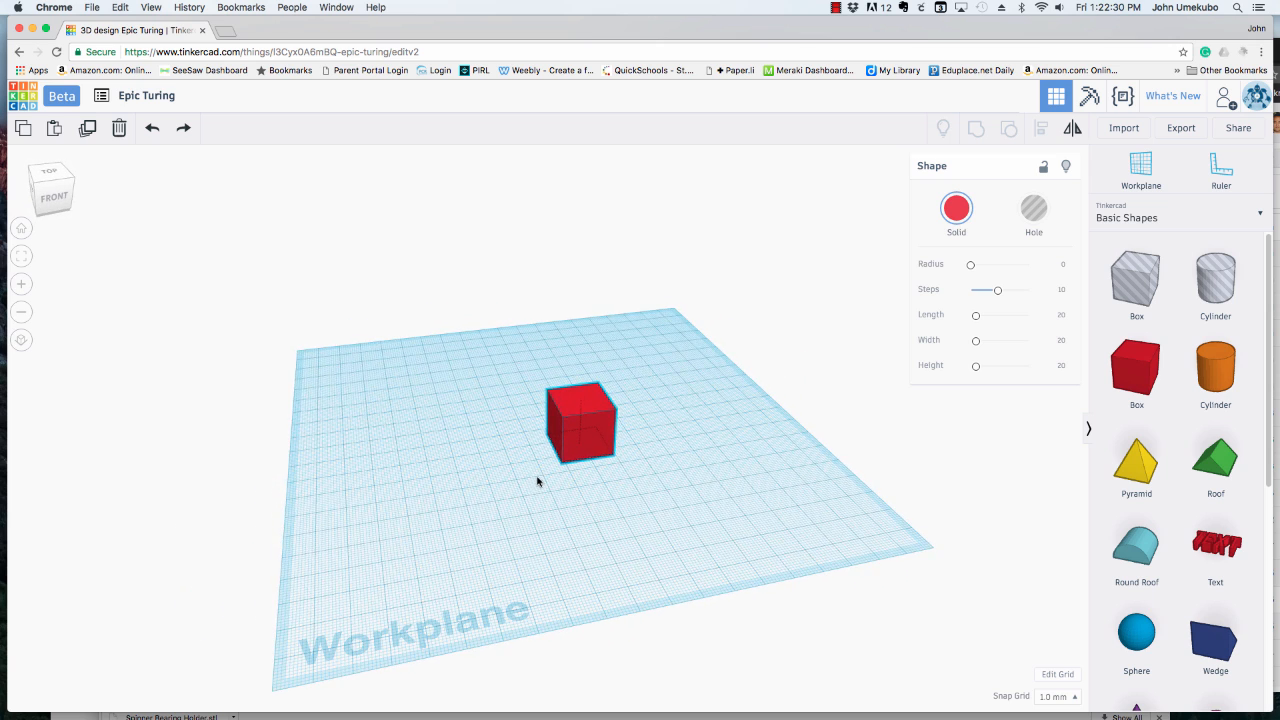
click(580, 430)
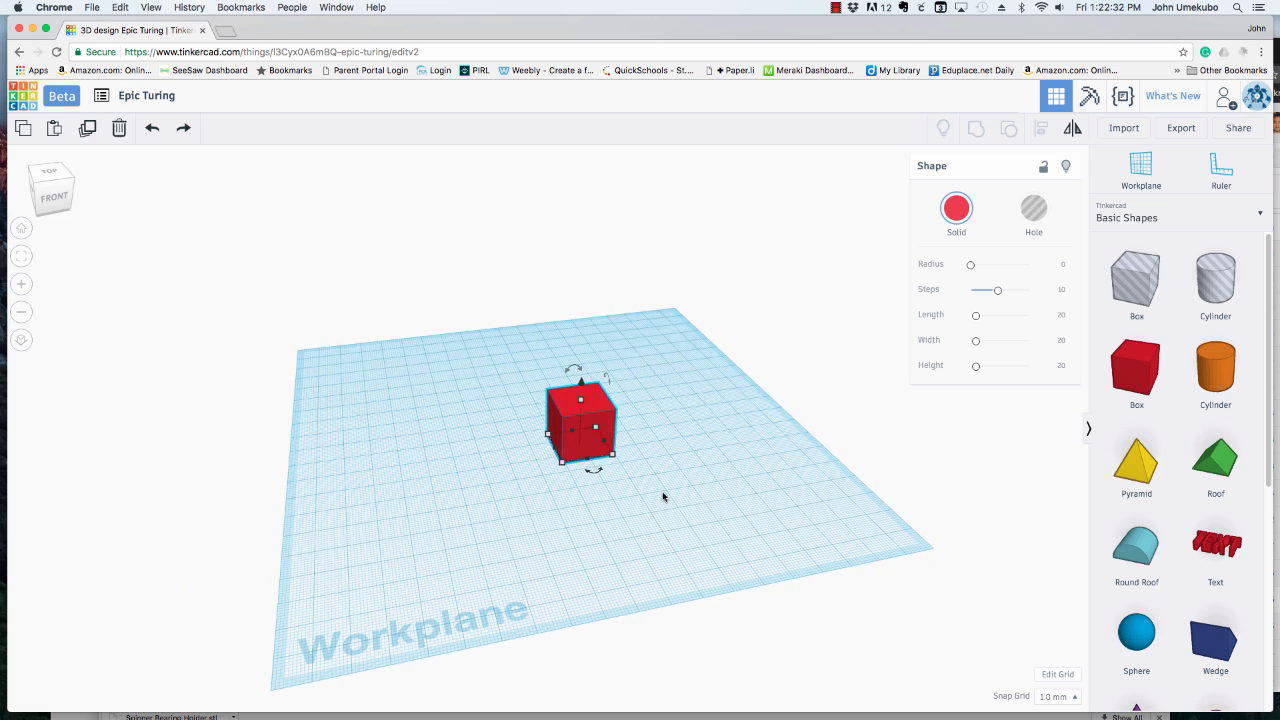
mouse_move(648, 492)
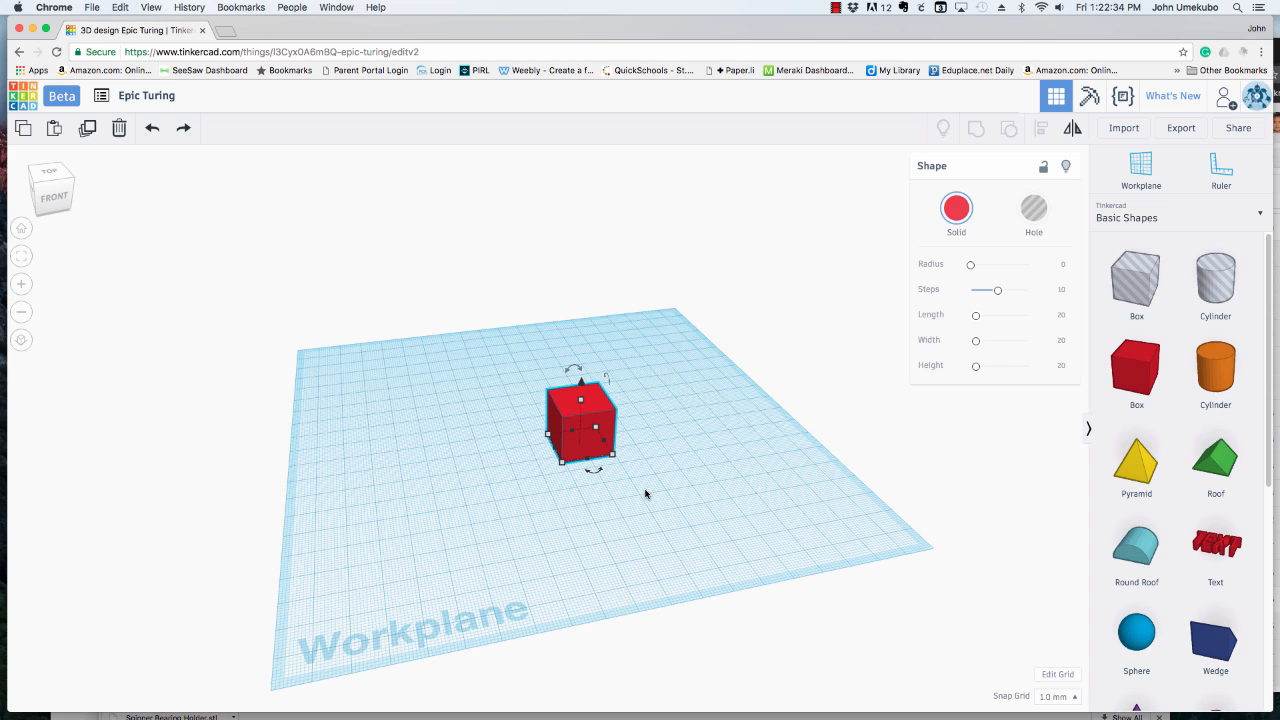
mouse_move(672, 518)
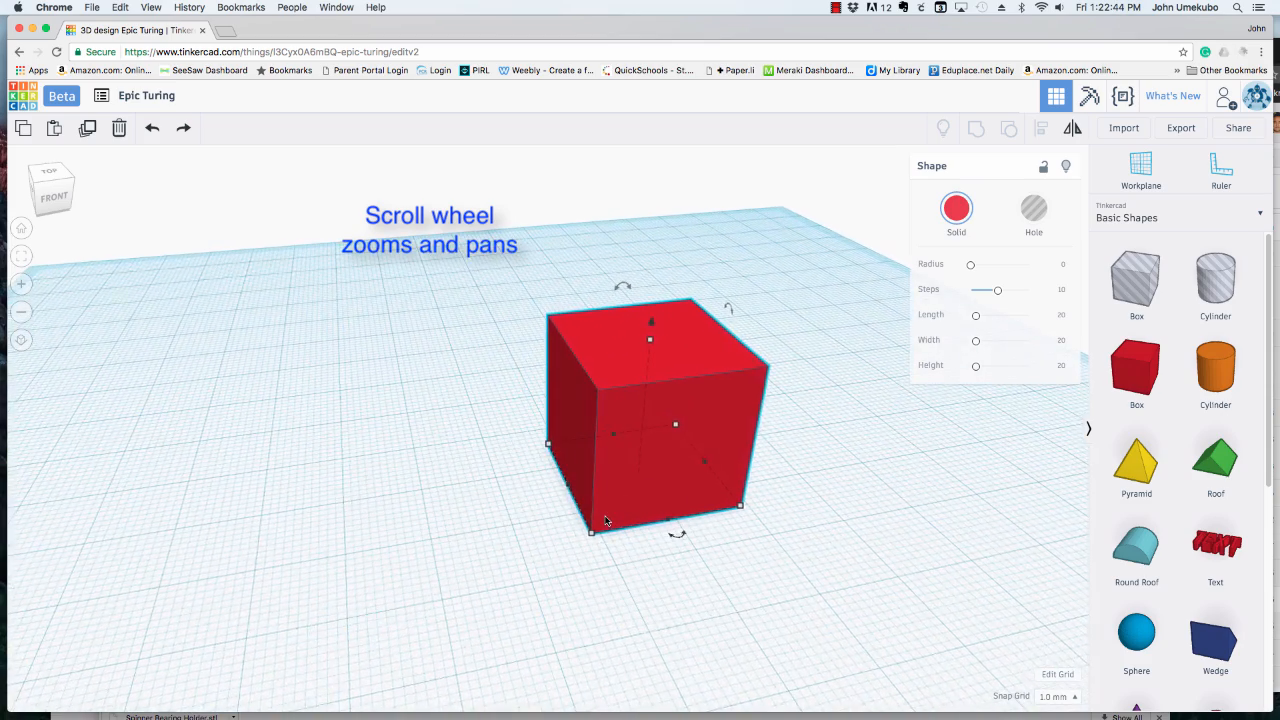
scroll(down, 3)
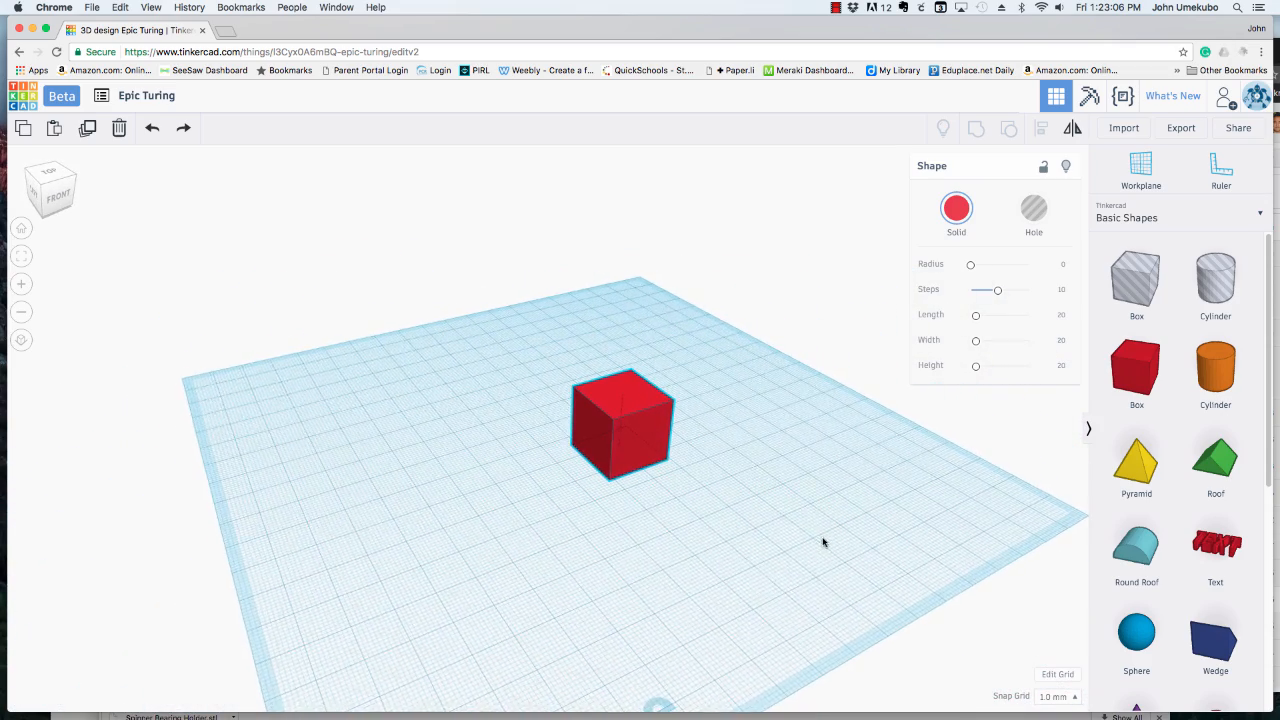
Select the box and scroll through the shape collections list from the Basic Shapes dropdown.
click(622, 404)
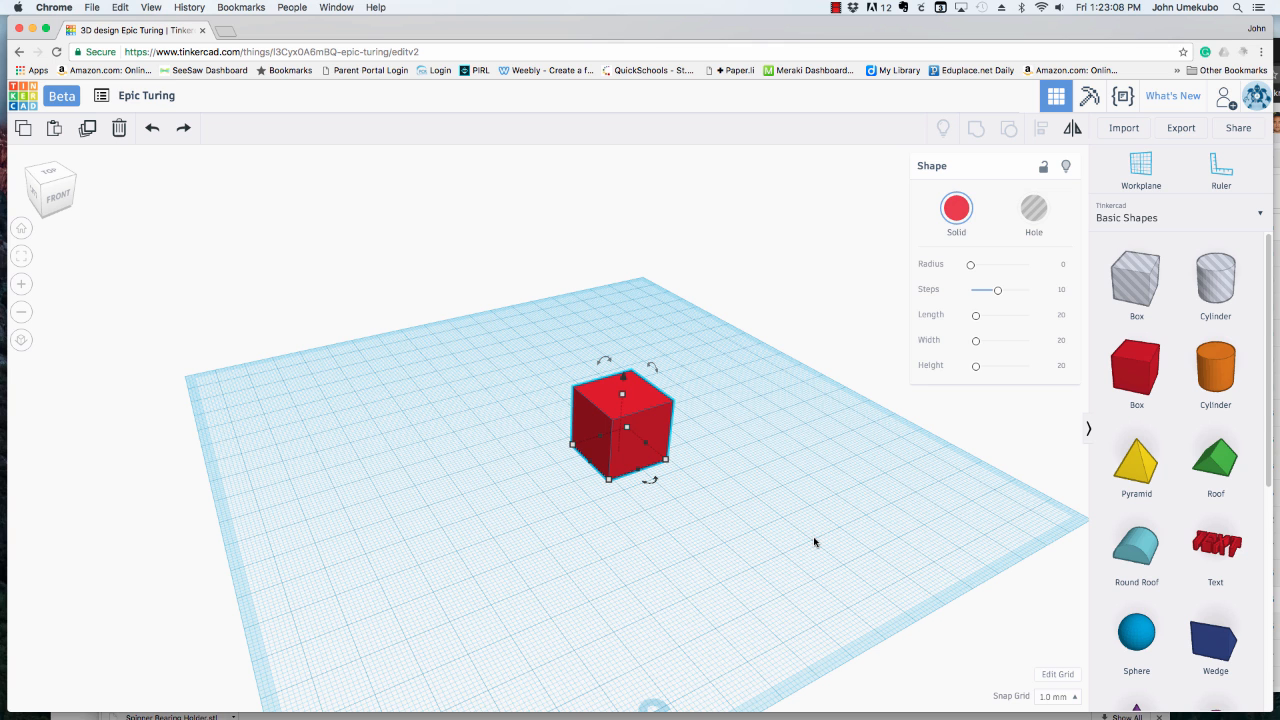
mouse_move(798, 540)
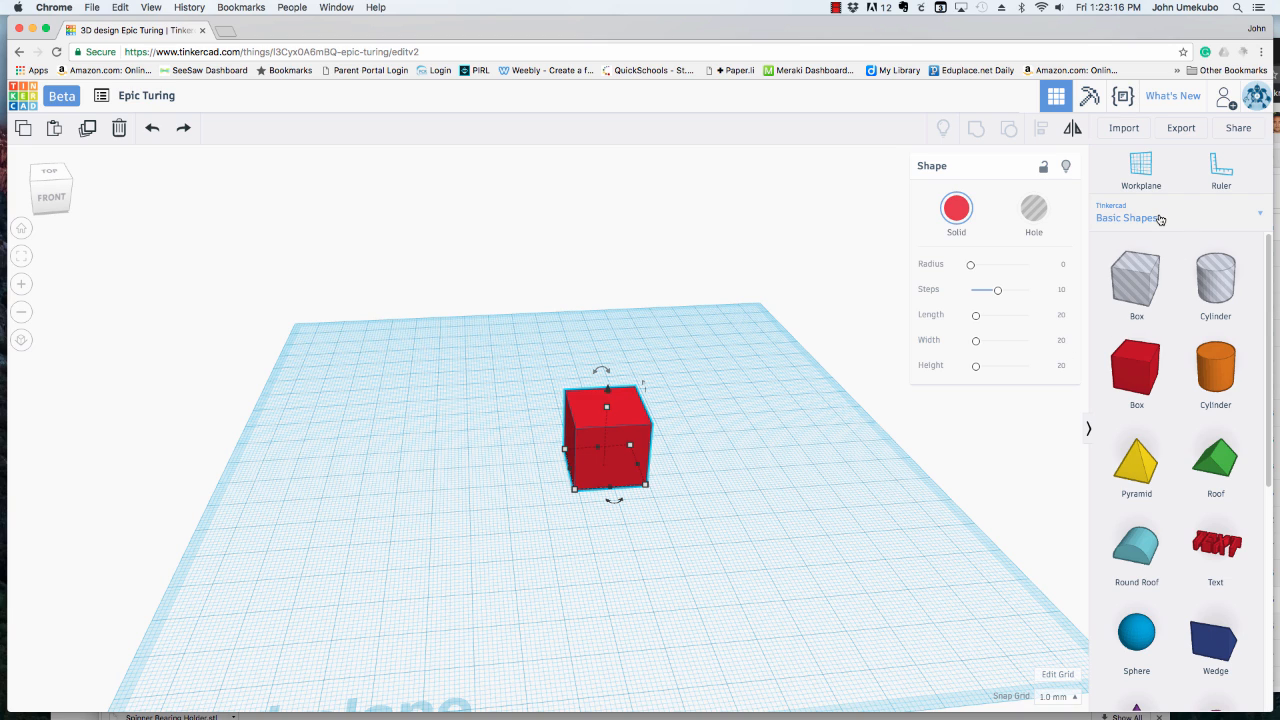
mouse_move(1150, 220)
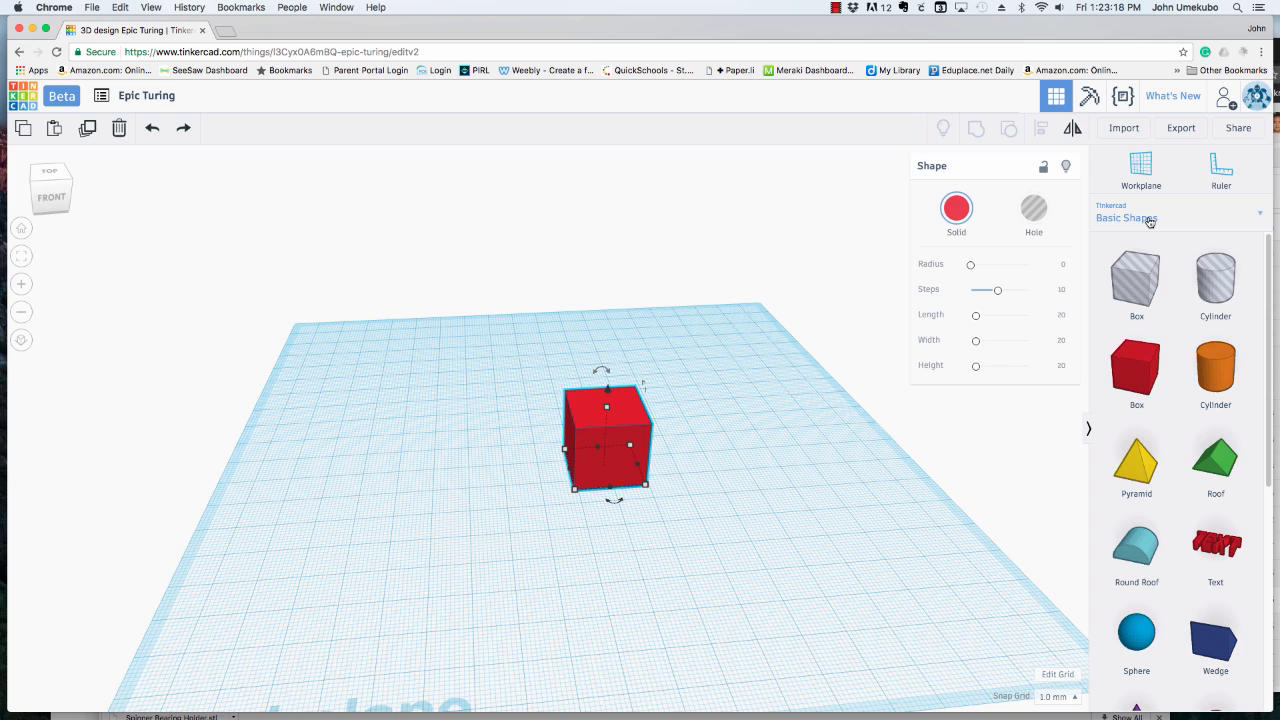
mouse_move(1156, 222)
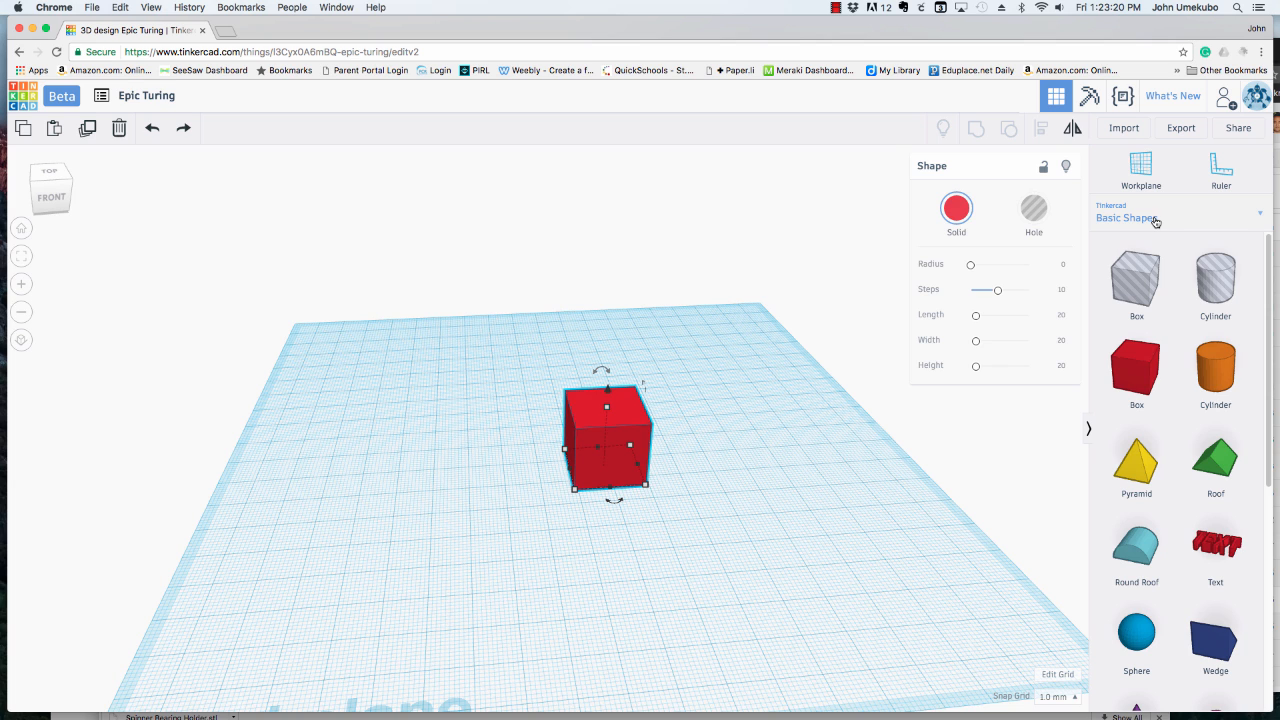
click(1152, 216)
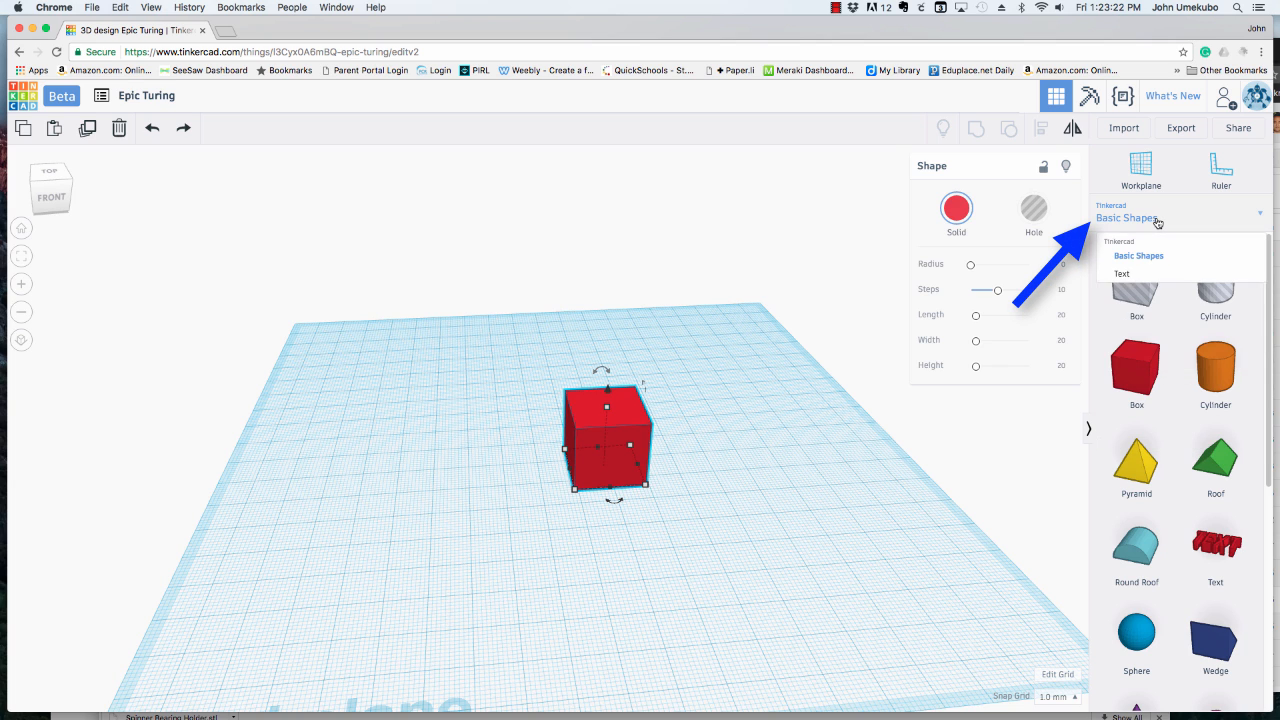
scroll(down, 3)
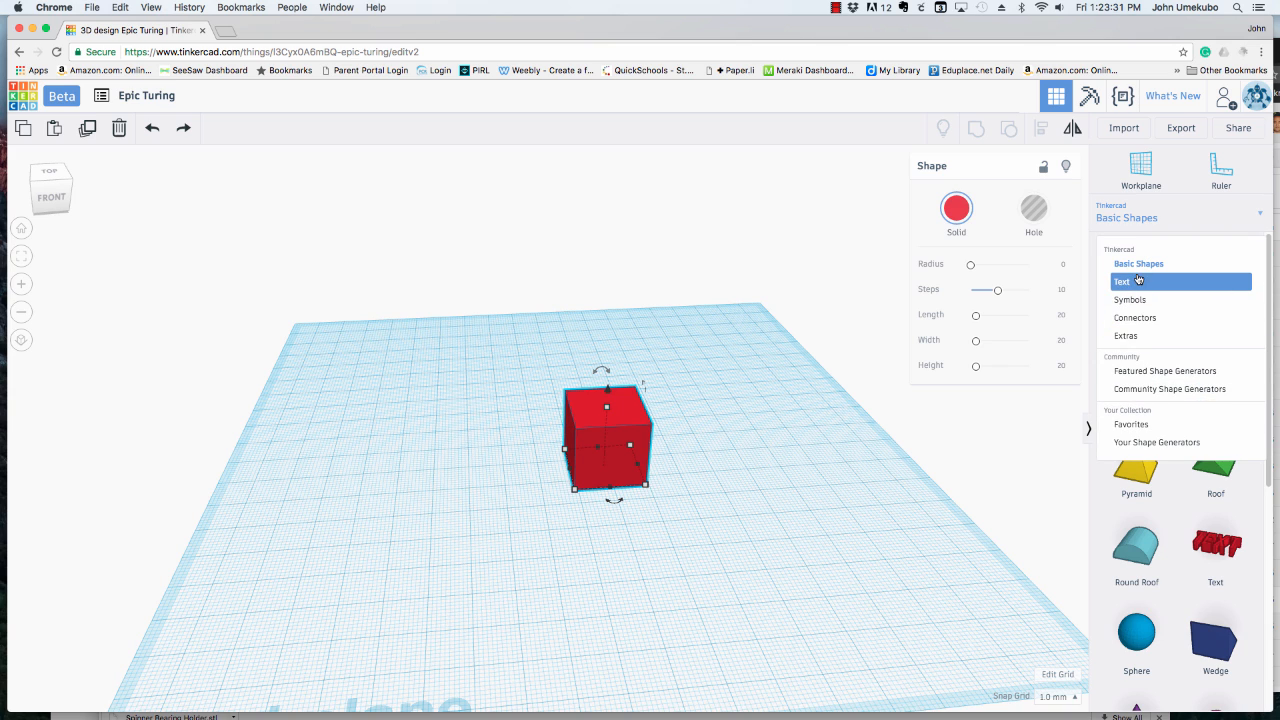
mouse_move(1144, 336)
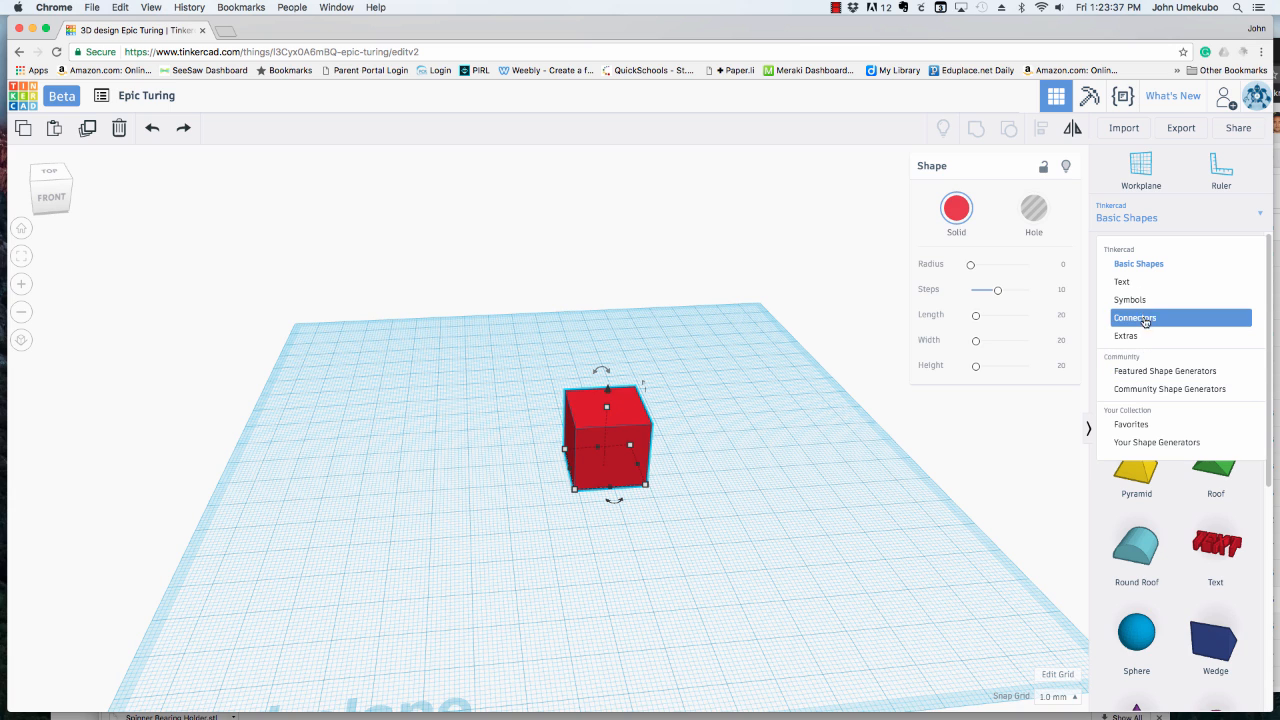
mouse_move(1132, 422)
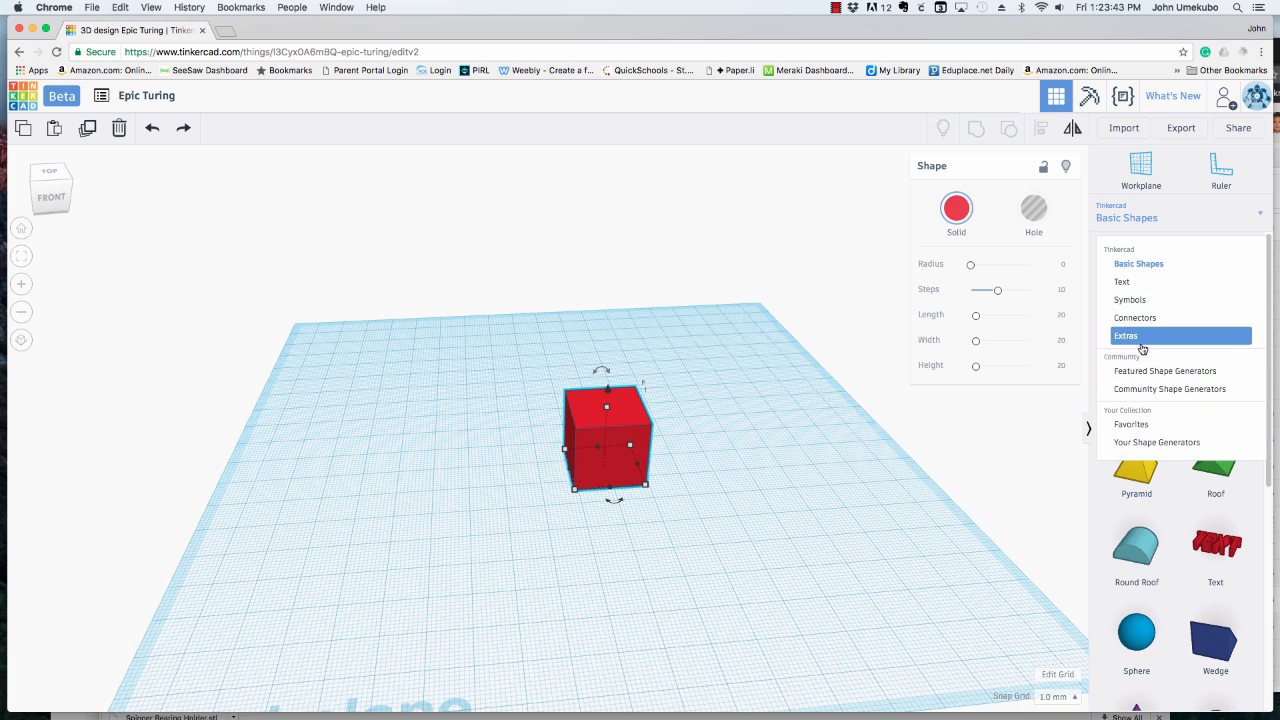
mouse_move(1150, 370)
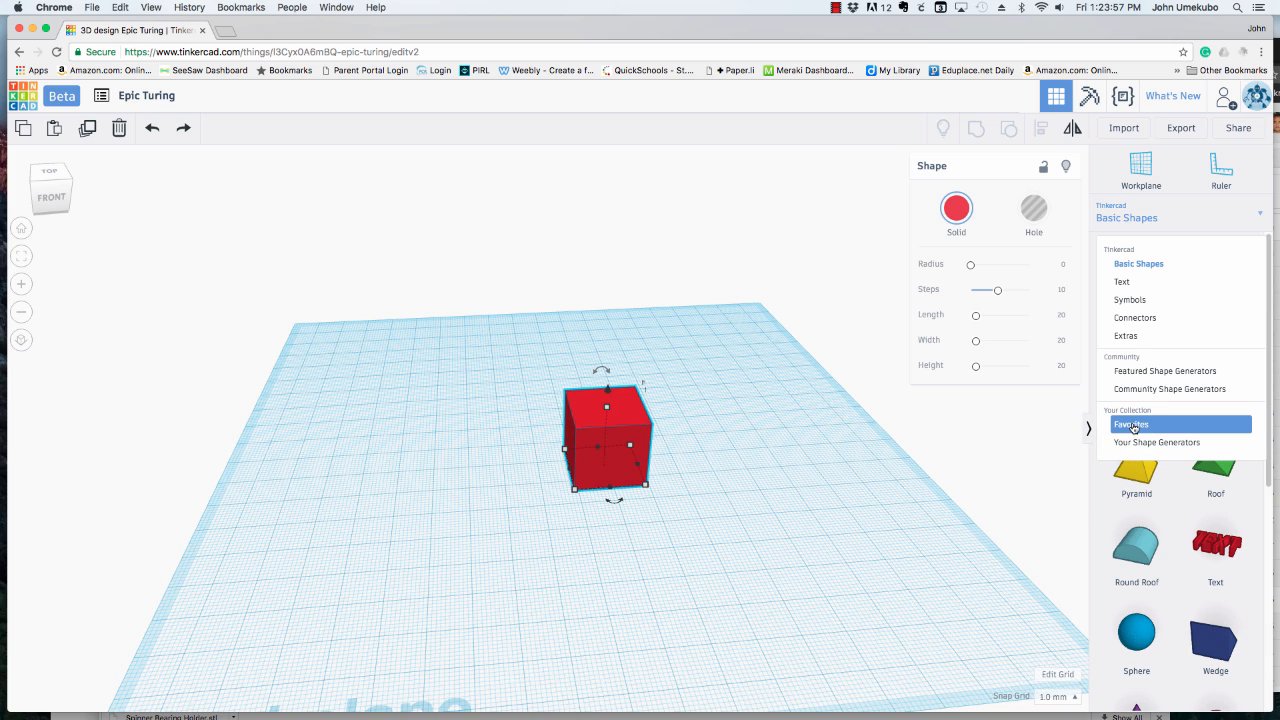
Star Box and Cylinder in Basic Shapes so Favorites shows exactly those two shapes.
click(1132, 424)
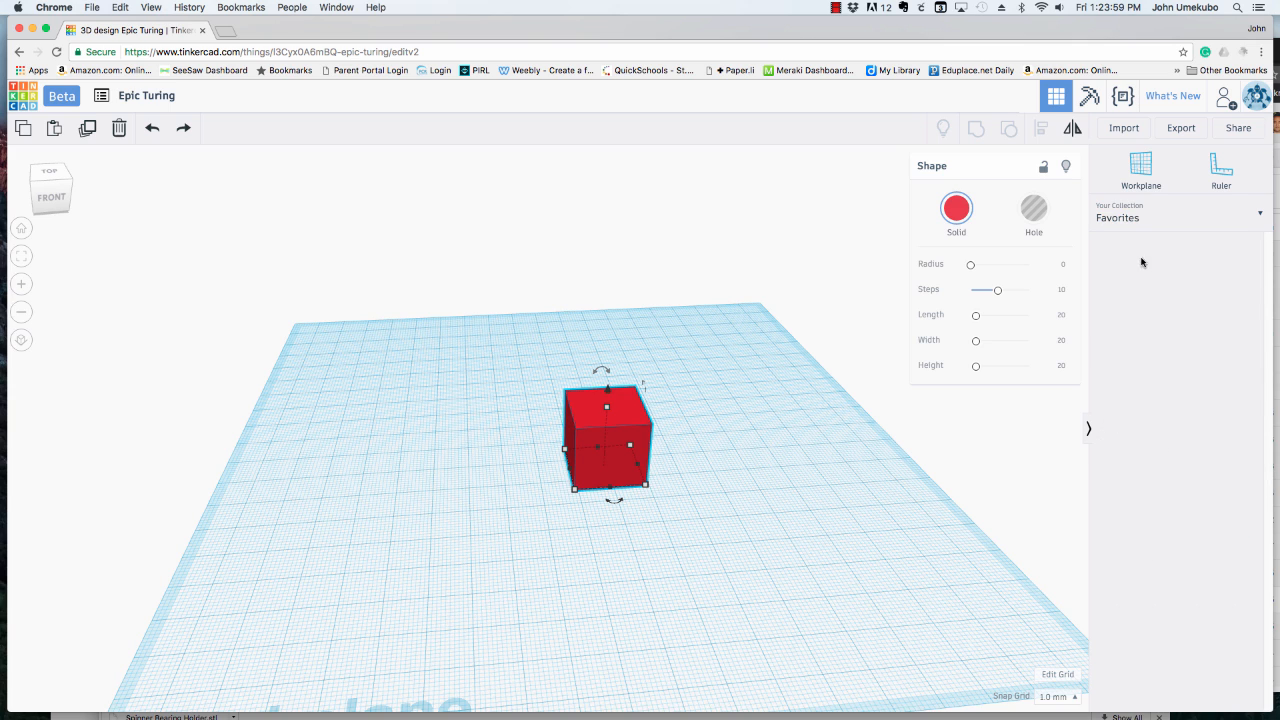
click(1256, 212)
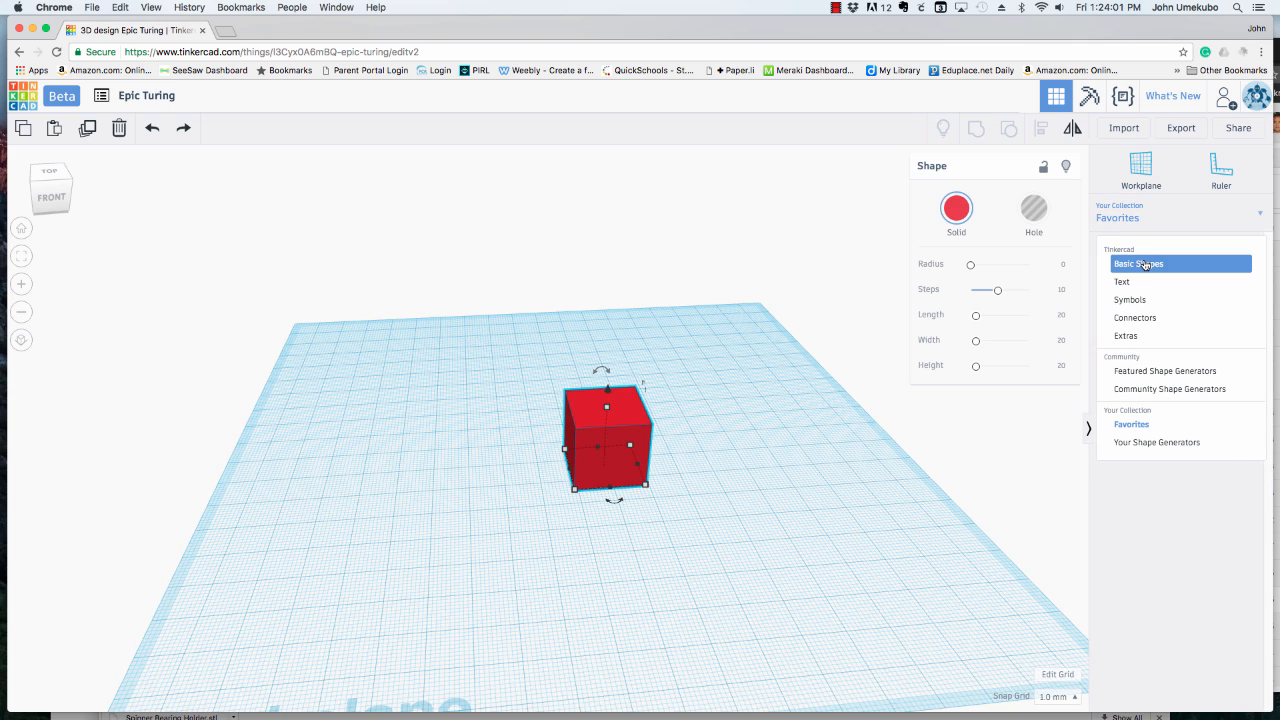
click(1148, 264)
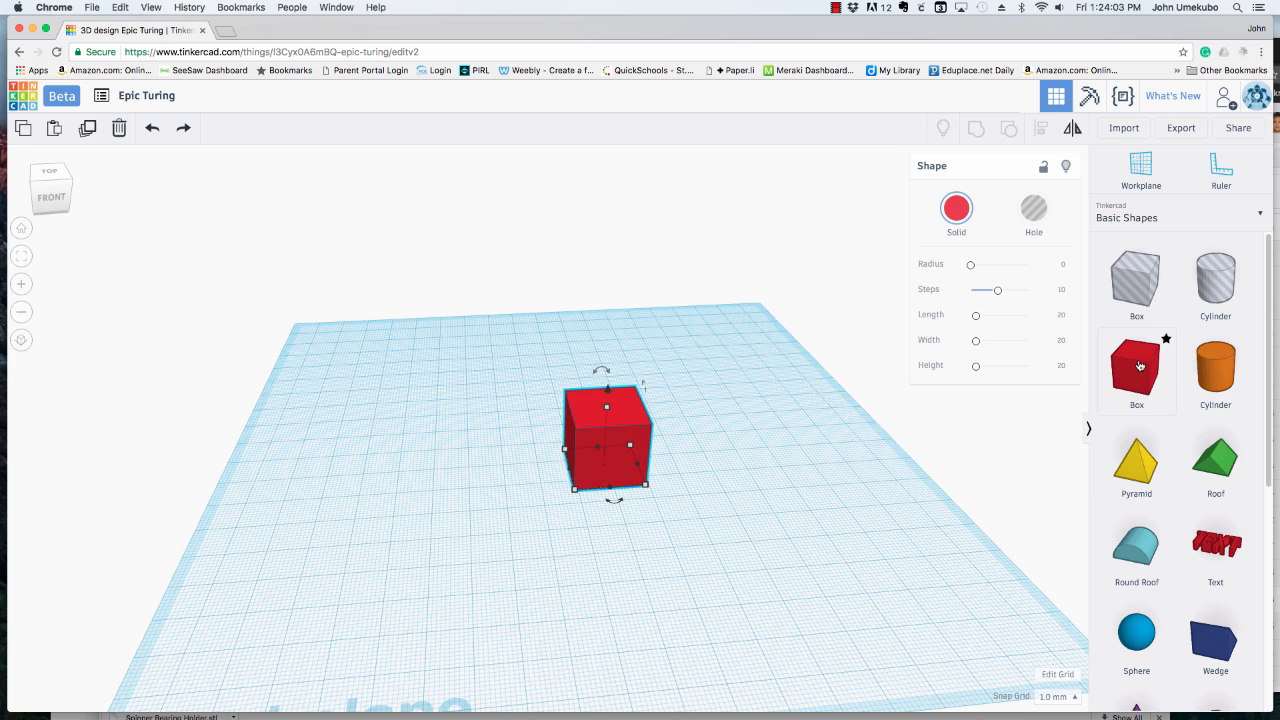
mouse_move(1128, 364)
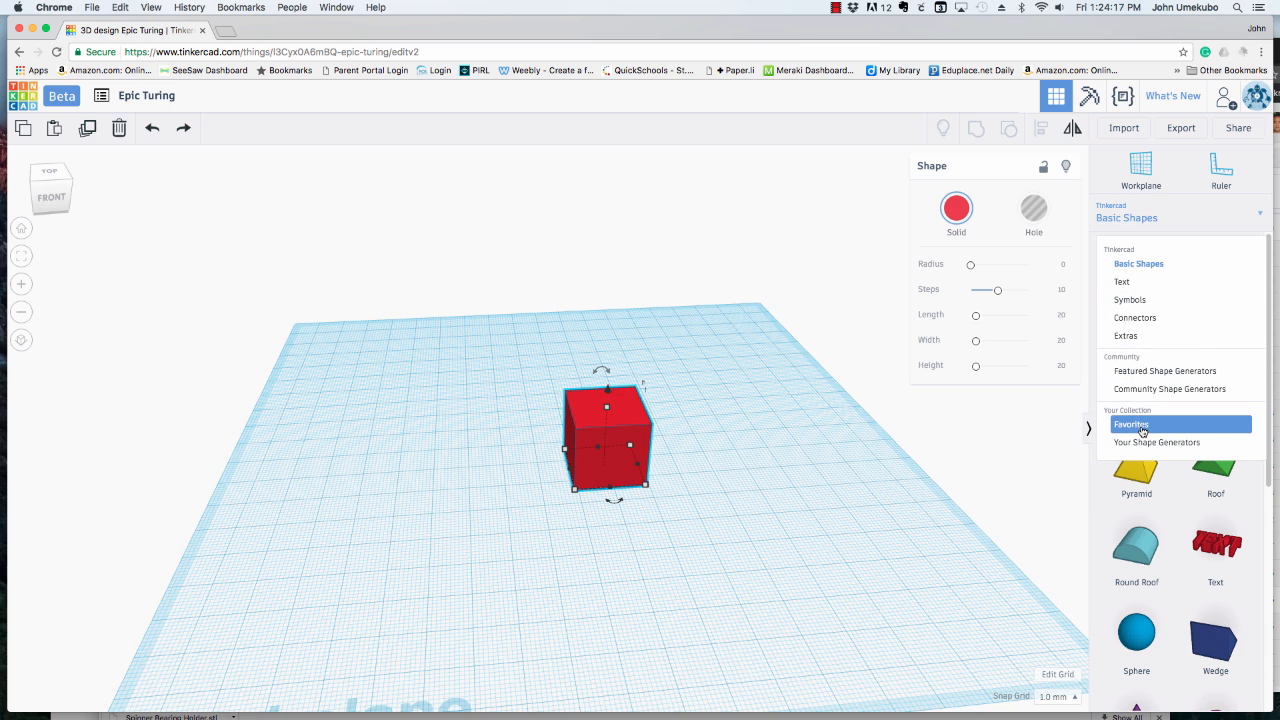
click(1132, 424)
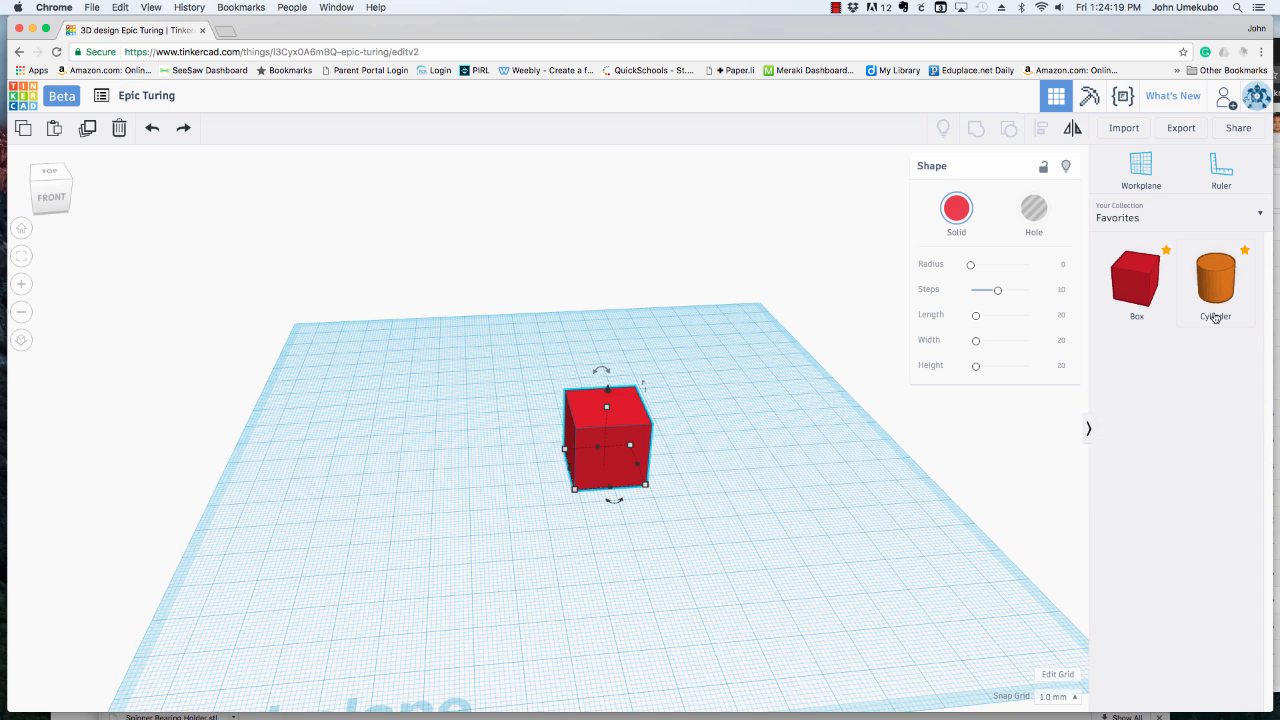
mouse_move(1222, 344)
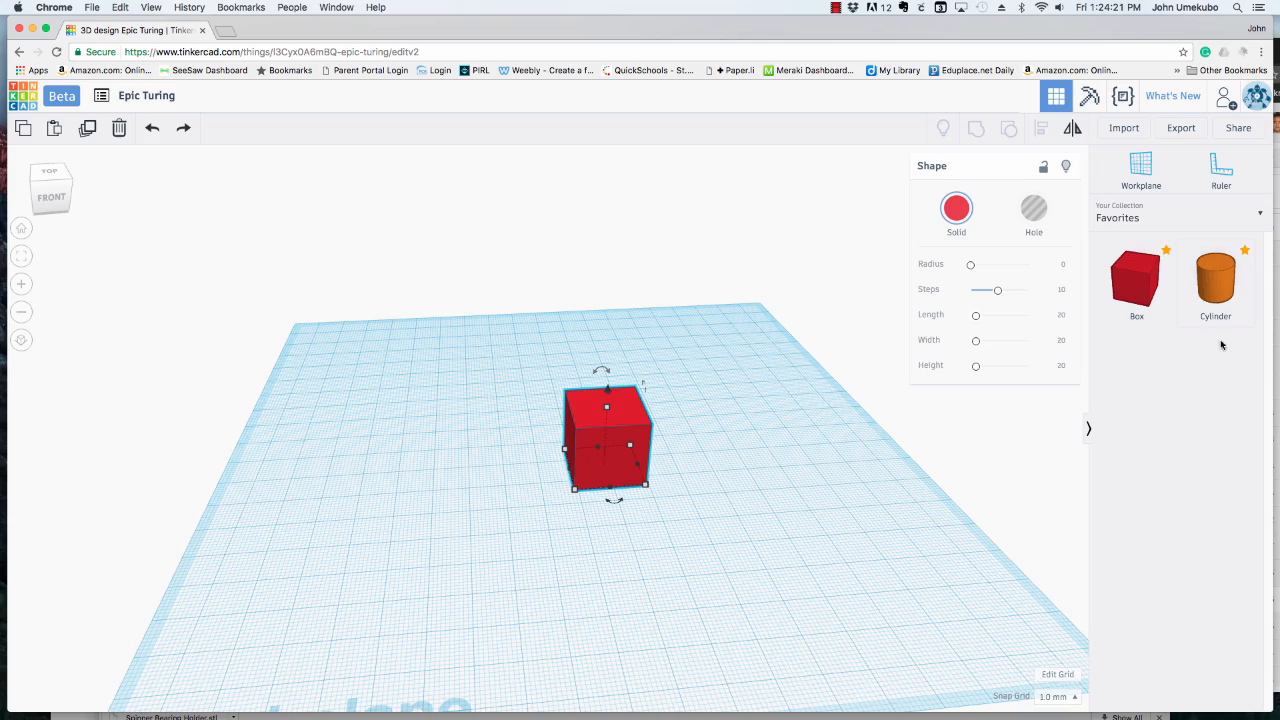